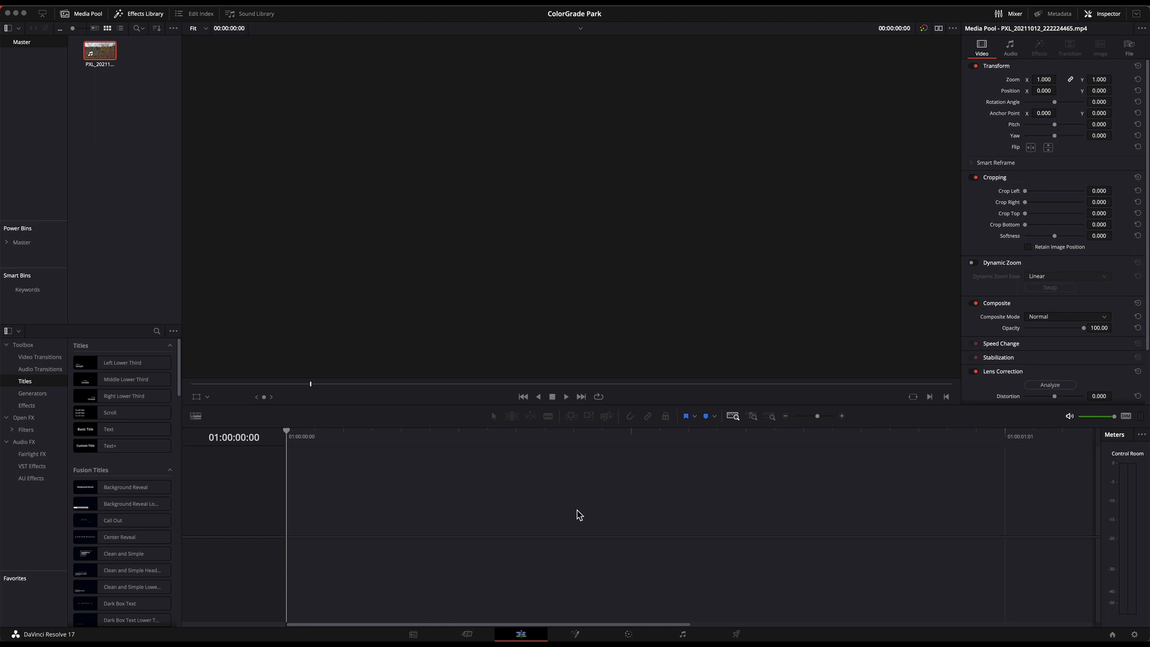
pyautogui.moveTo(544, 584)
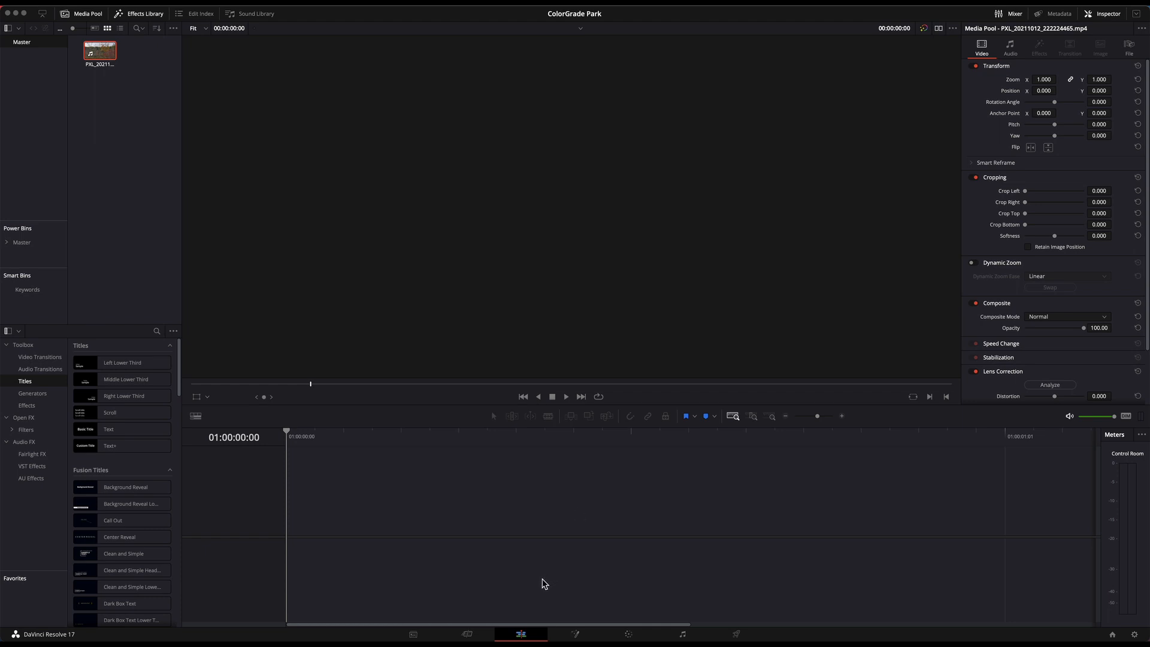
pyautogui.moveTo(145, 129)
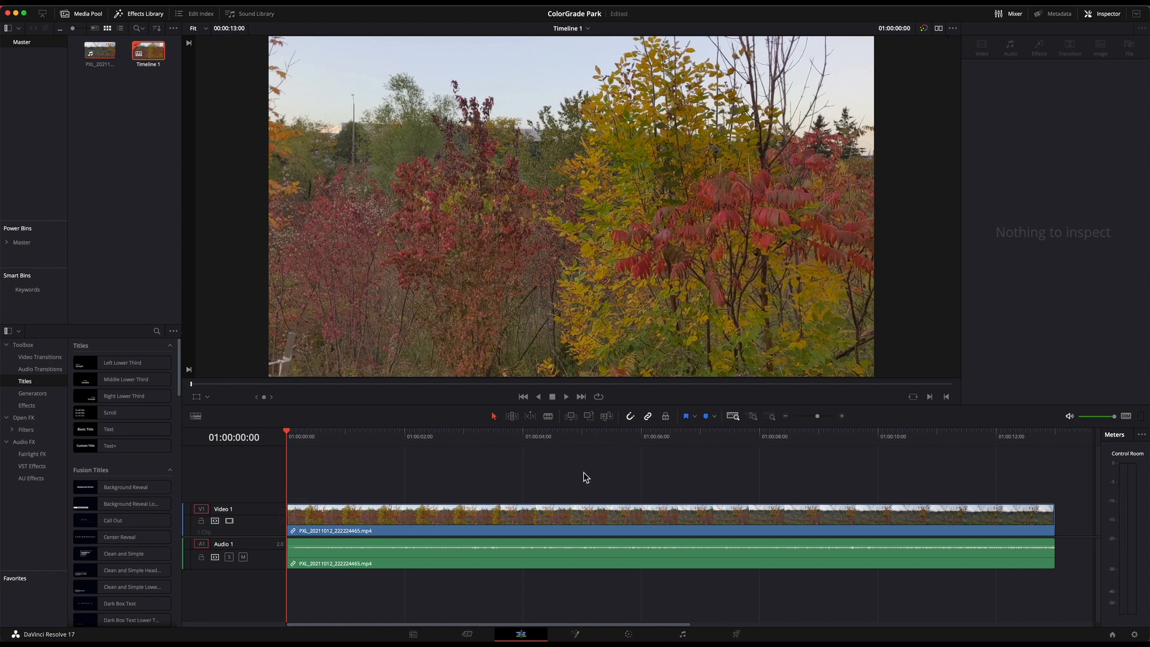
pyautogui.moveTo(595, 489)
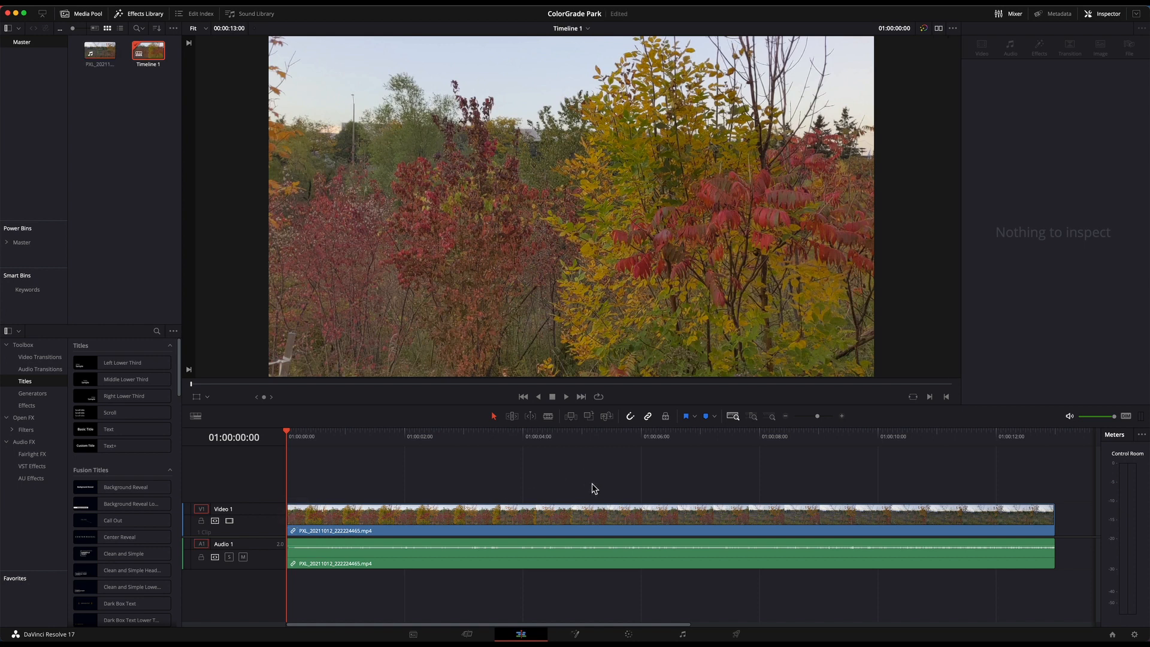
pyautogui.click(642, 516)
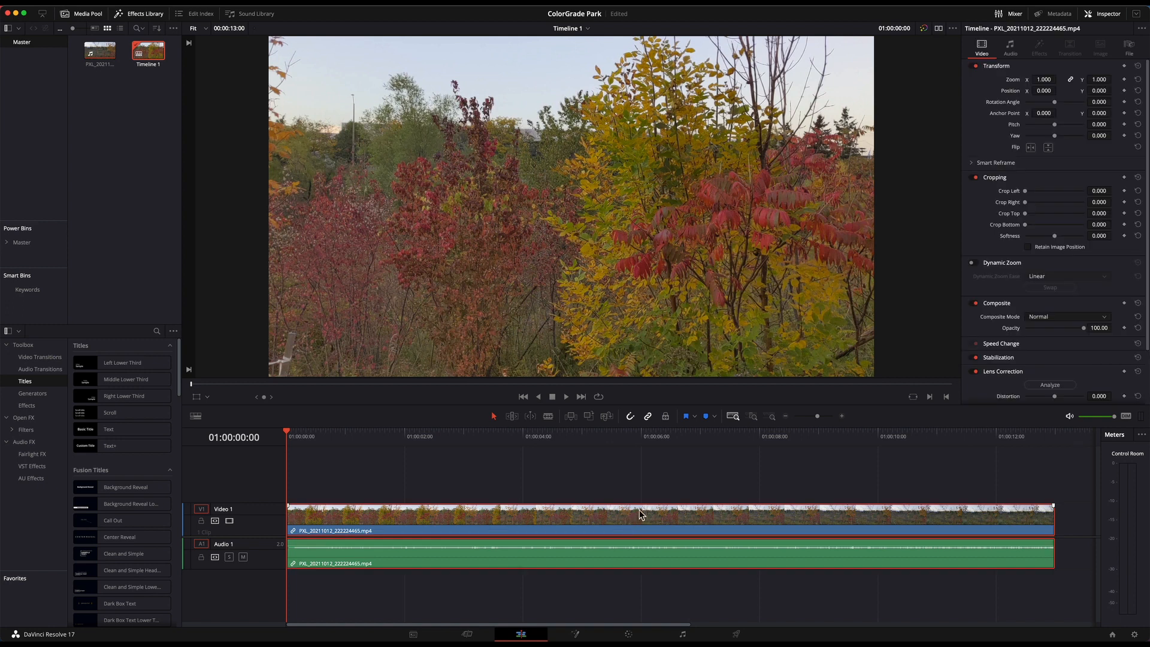
pyautogui.moveTo(639, 478)
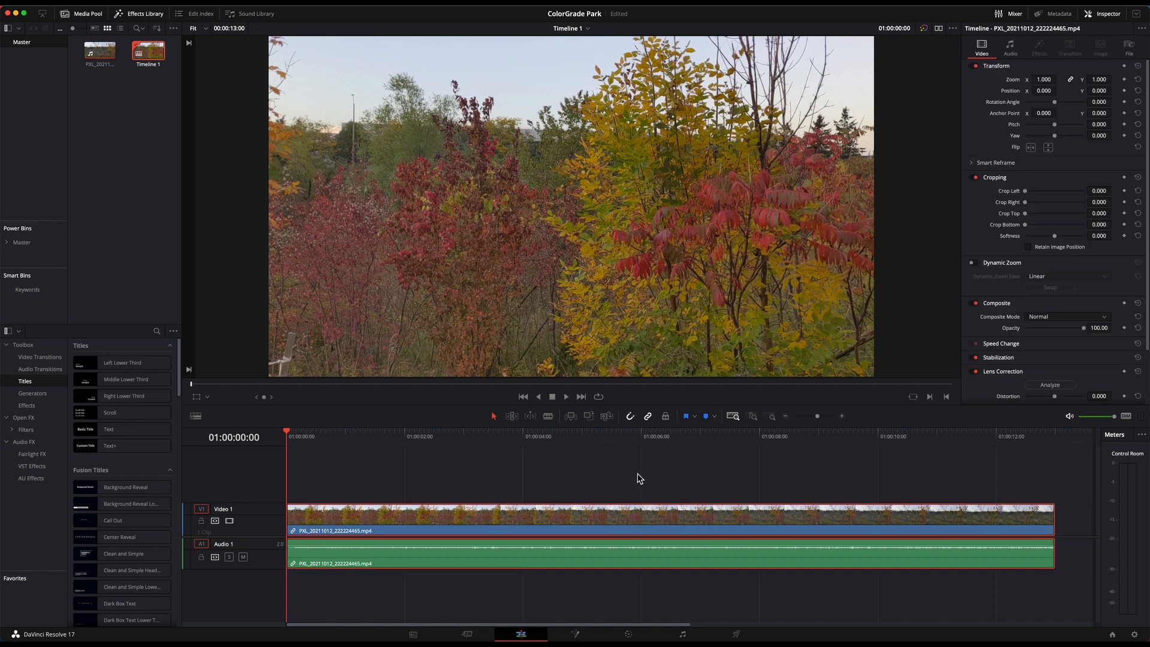
pyautogui.moveTo(603, 476)
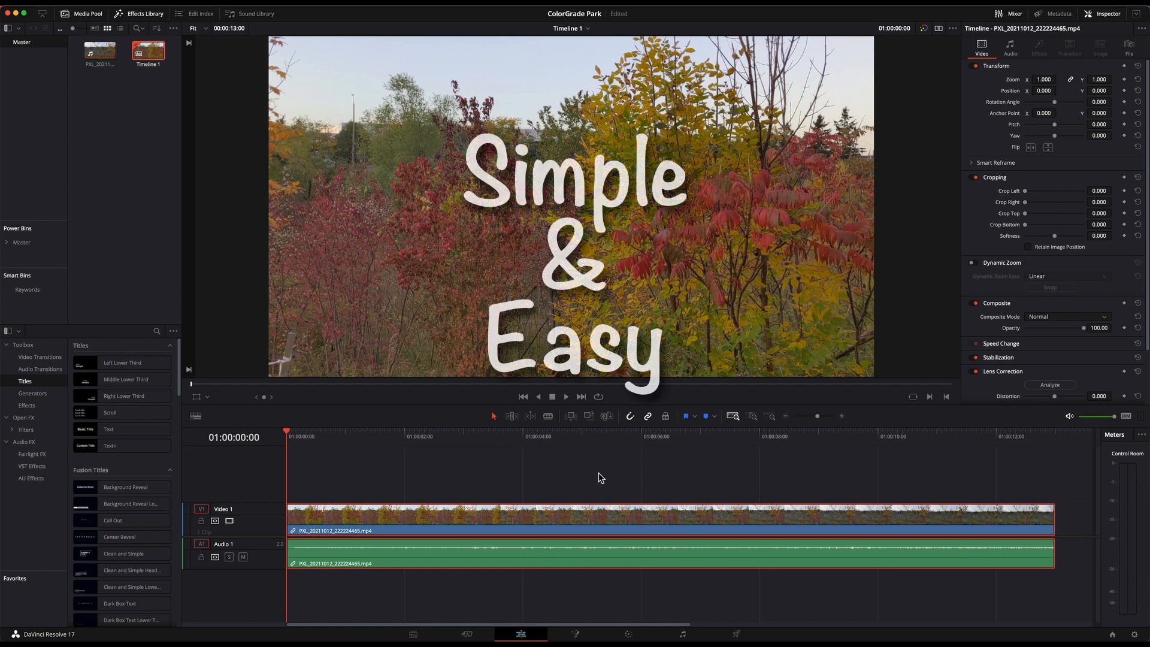
pyautogui.click(522, 436)
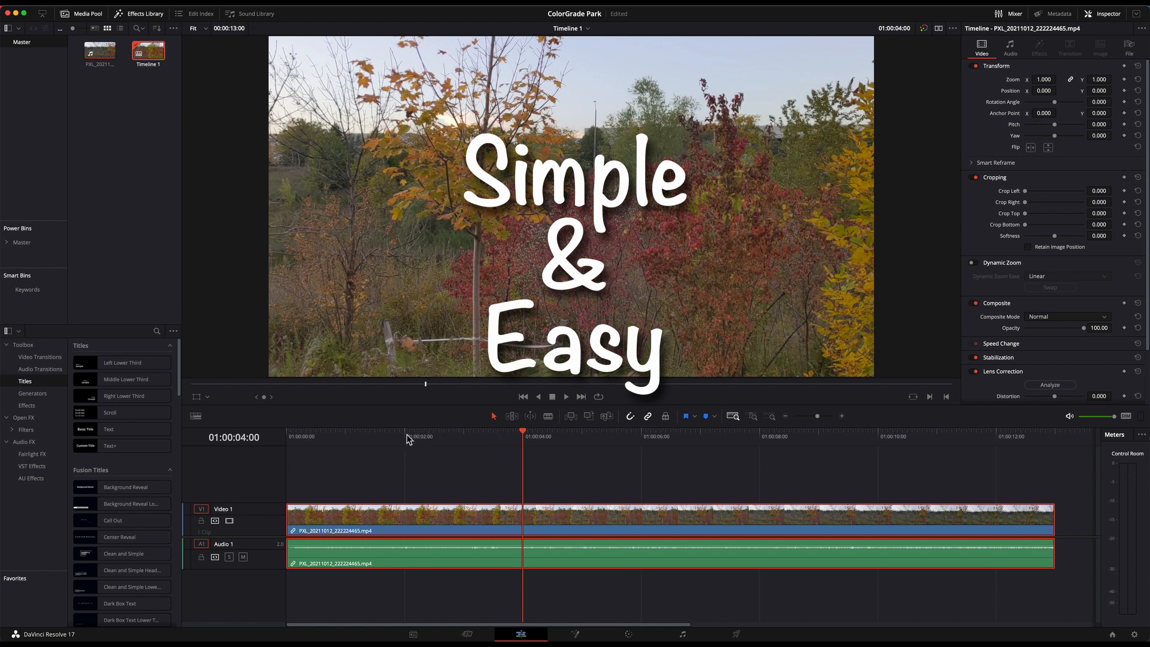
pyautogui.click(405, 431)
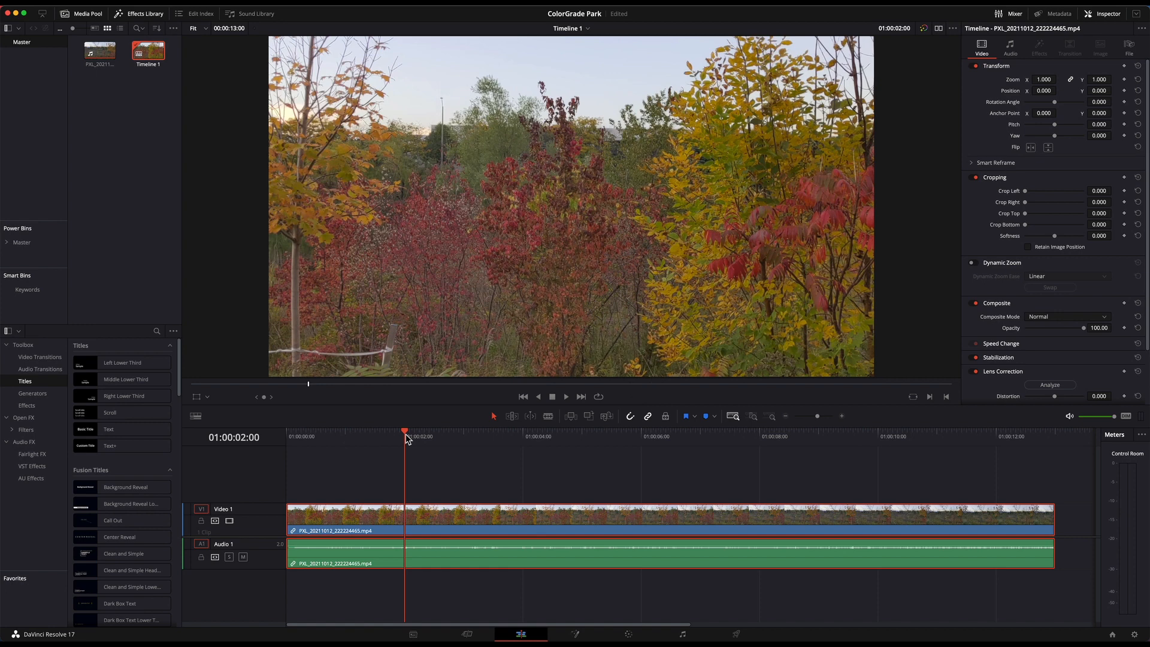
pyautogui.click(525, 436)
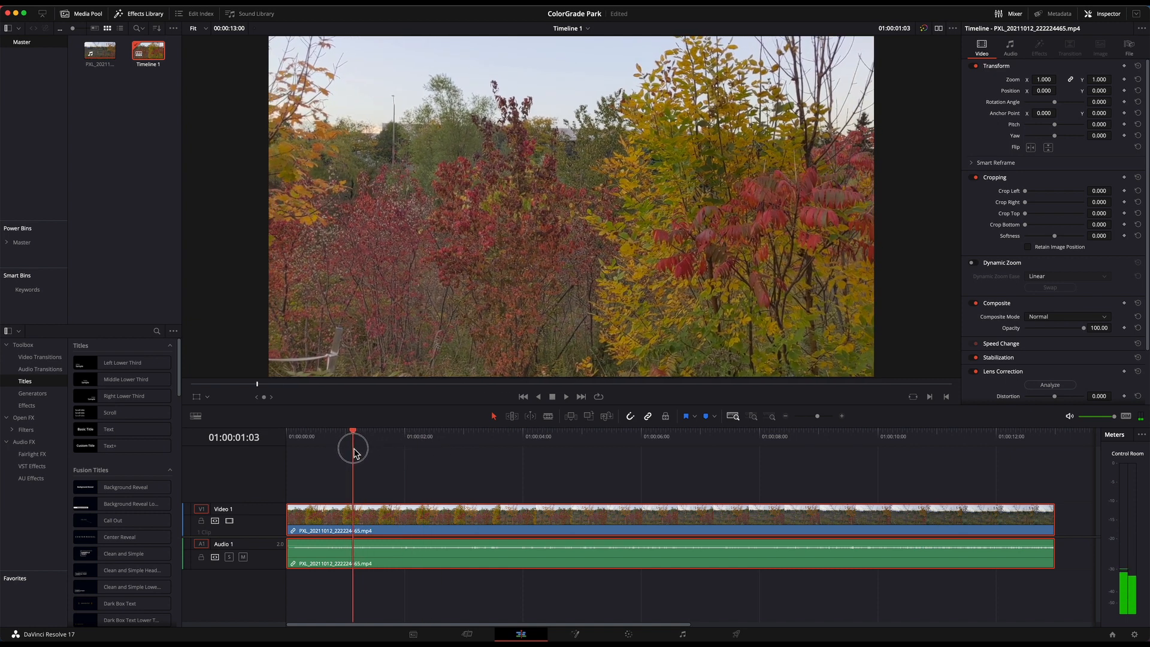
pyautogui.moveTo(352, 449); pyautogui.dragTo(345, 449)
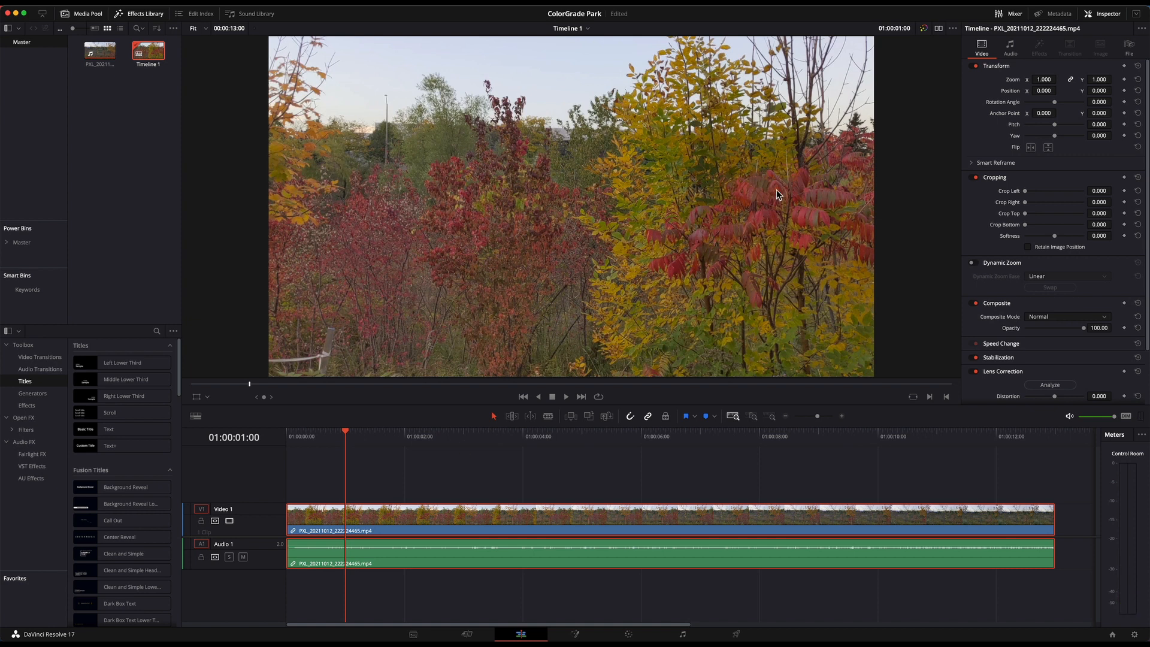
pyautogui.click(364, 431)
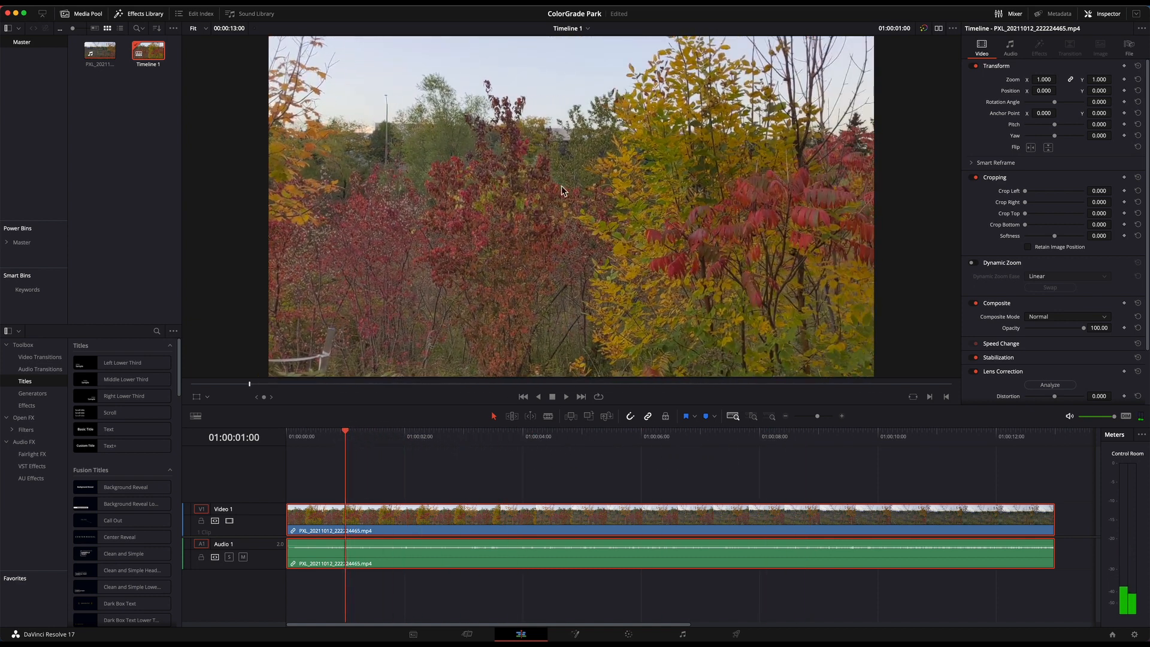
pyautogui.moveTo(750, 209)
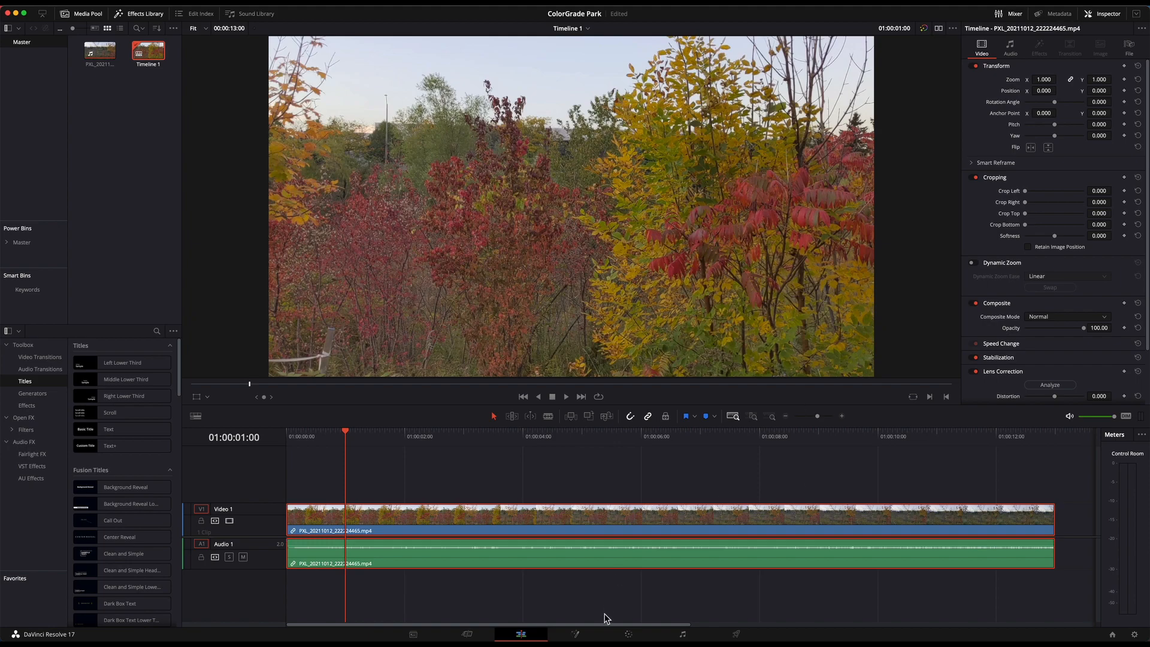
# On the Color page, add a serial node after node 01 of the park clip.
pyautogui.click(627, 634)
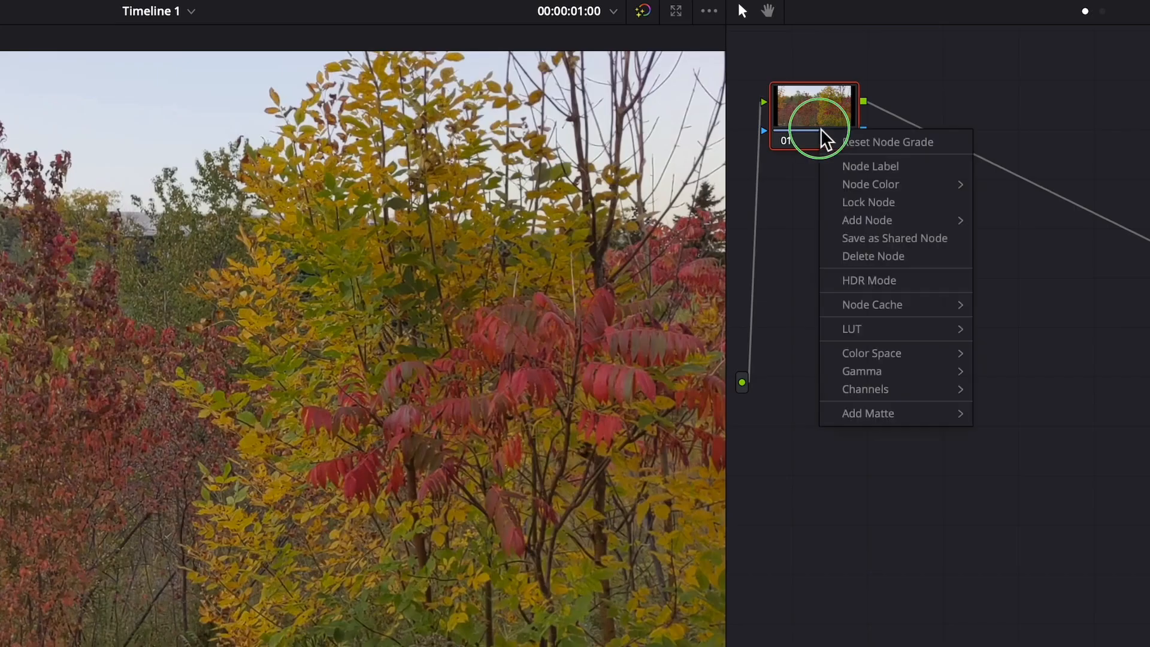
pyautogui.moveTo(872, 185)
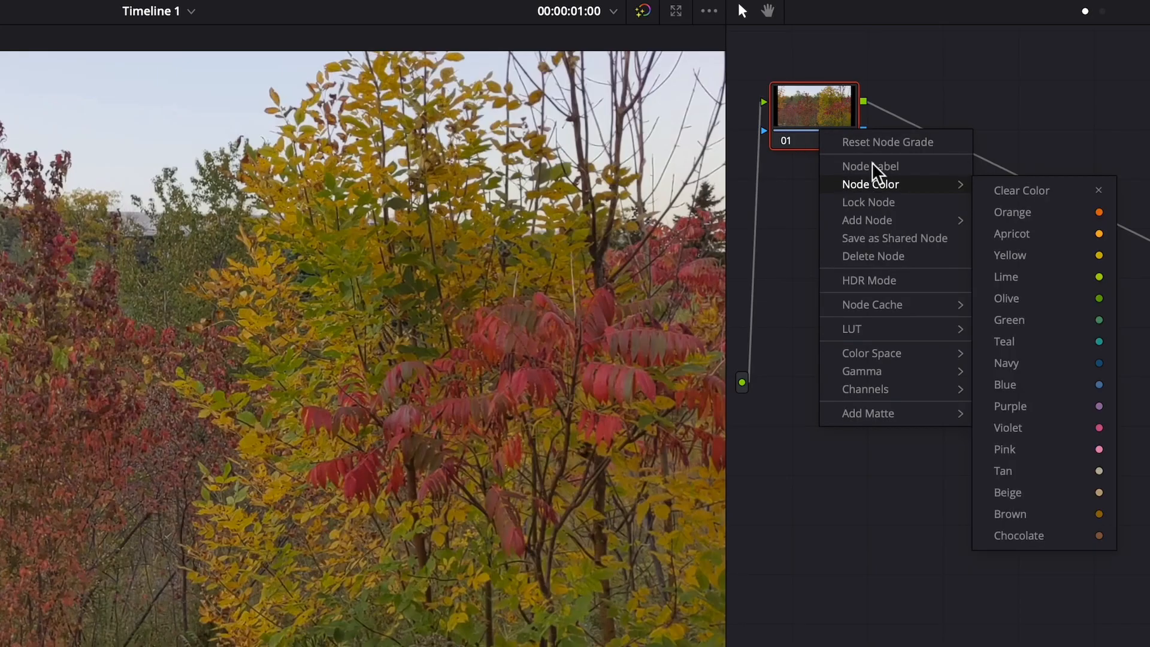
pyautogui.moveTo(868, 220)
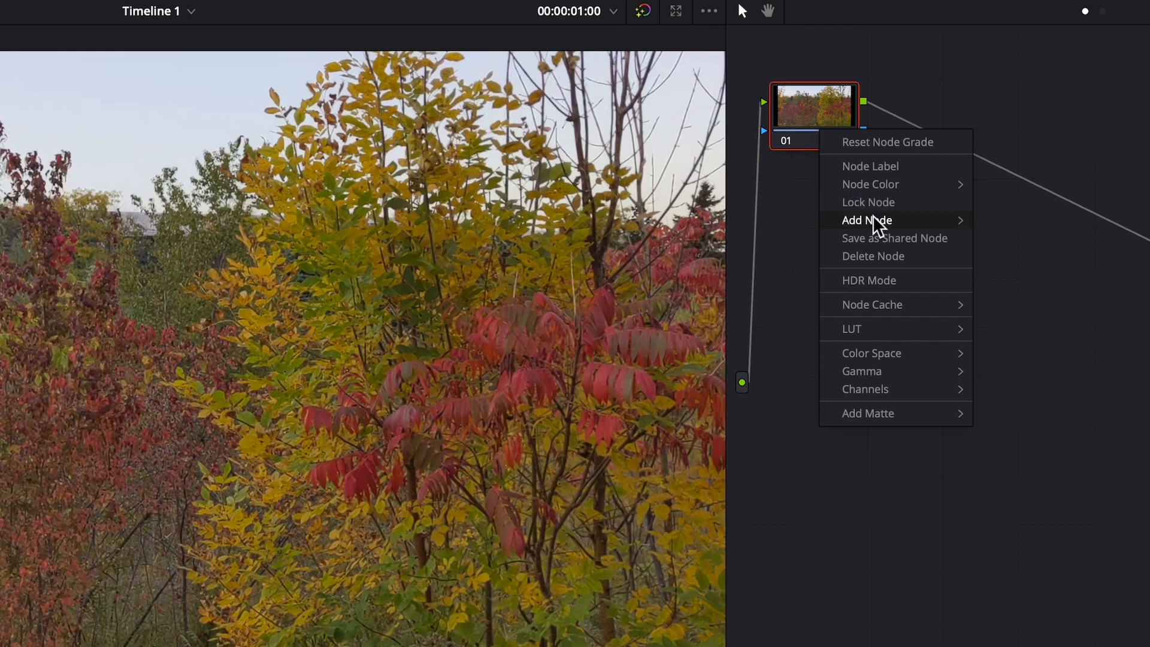
pyautogui.click(867, 220)
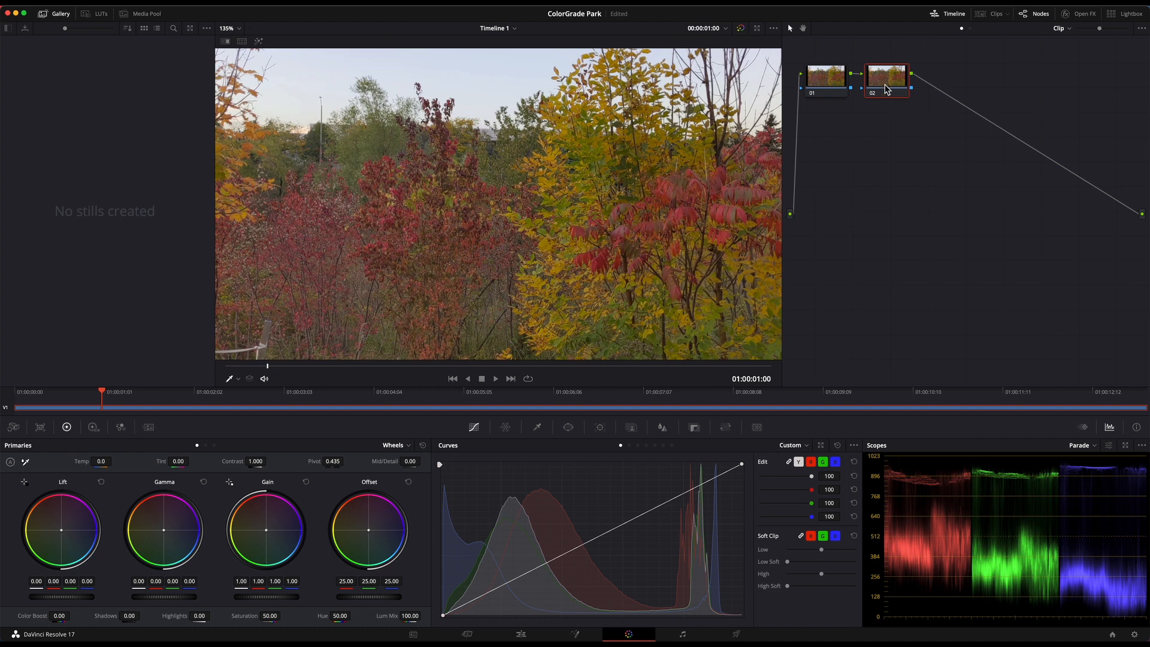
pyautogui.moveTo(475, 426)
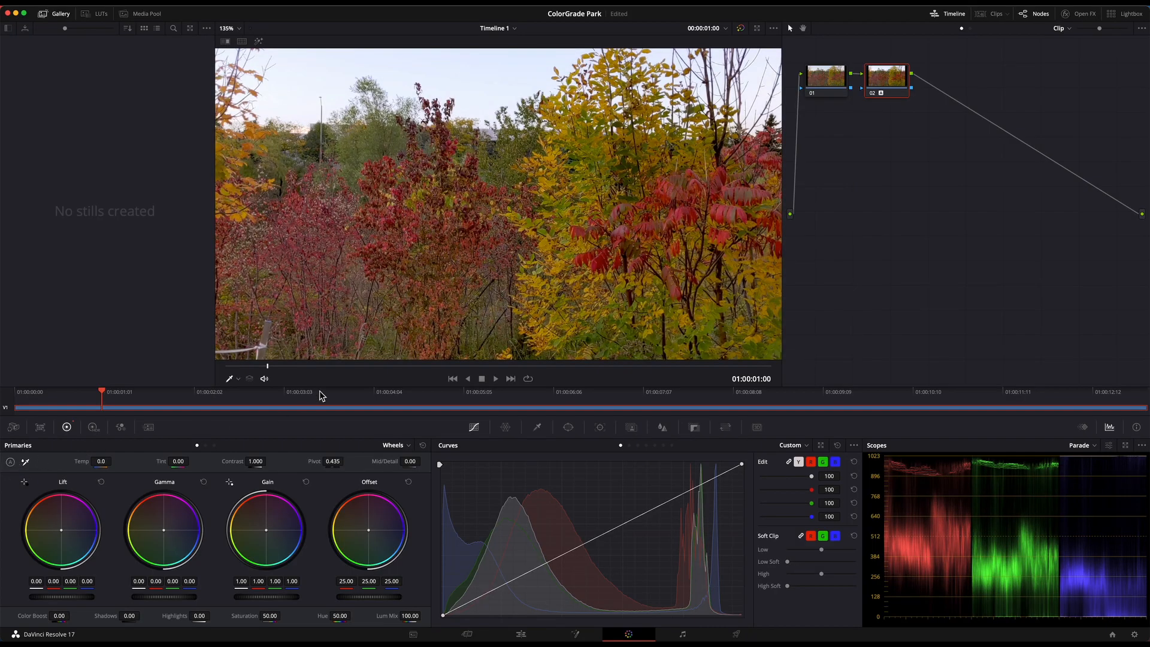
pyautogui.moveTo(727, 194)
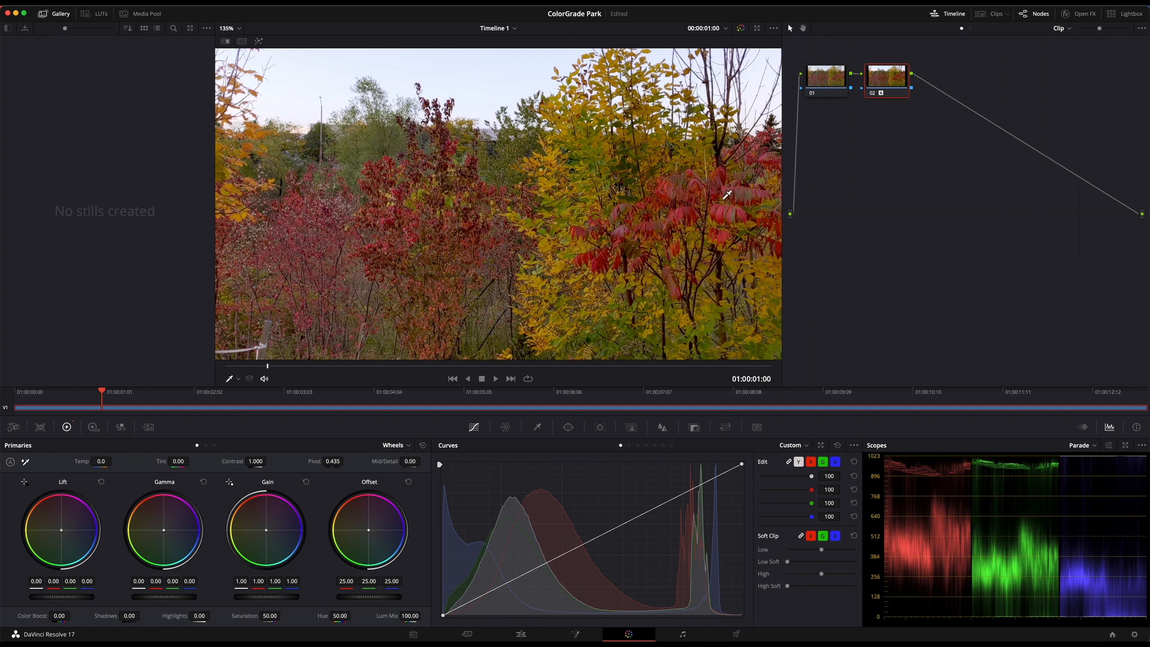
pyautogui.moveTo(637, 227)
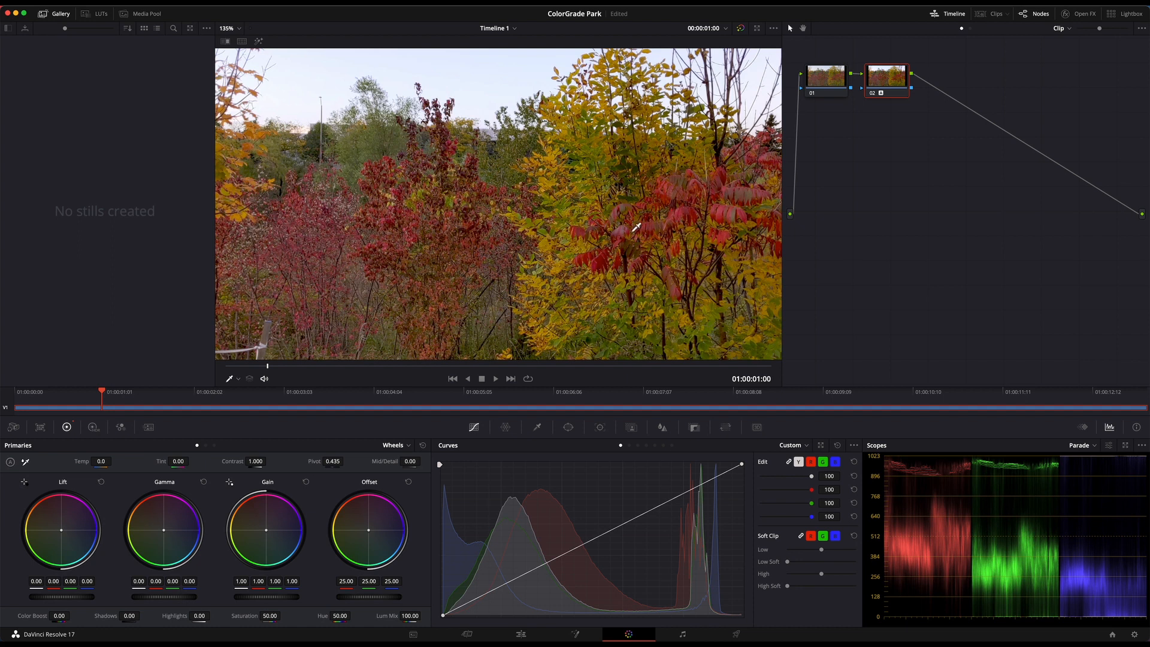
pyautogui.moveTo(488, 227)
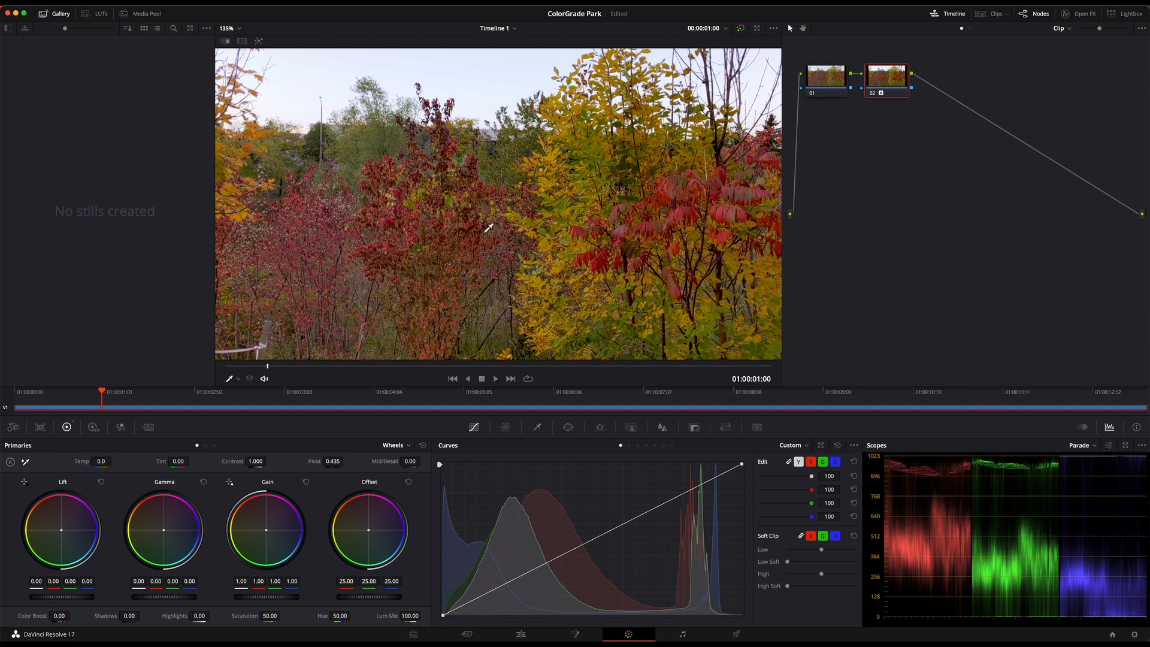
pyautogui.moveTo(577, 240)
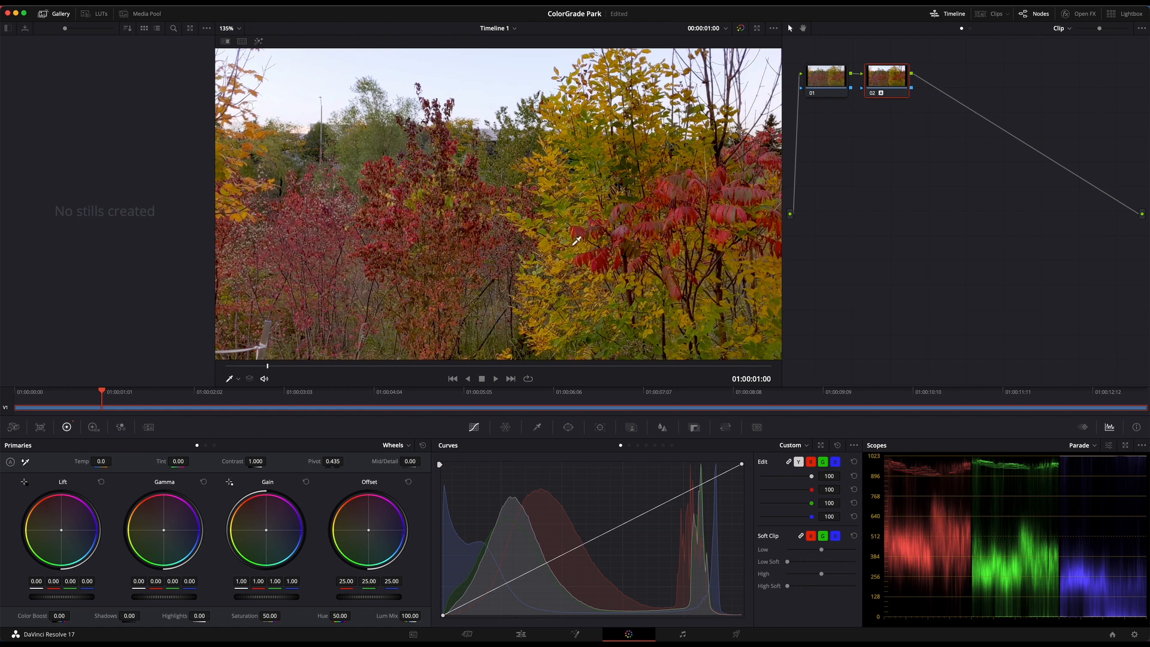
pyautogui.moveTo(685, 538)
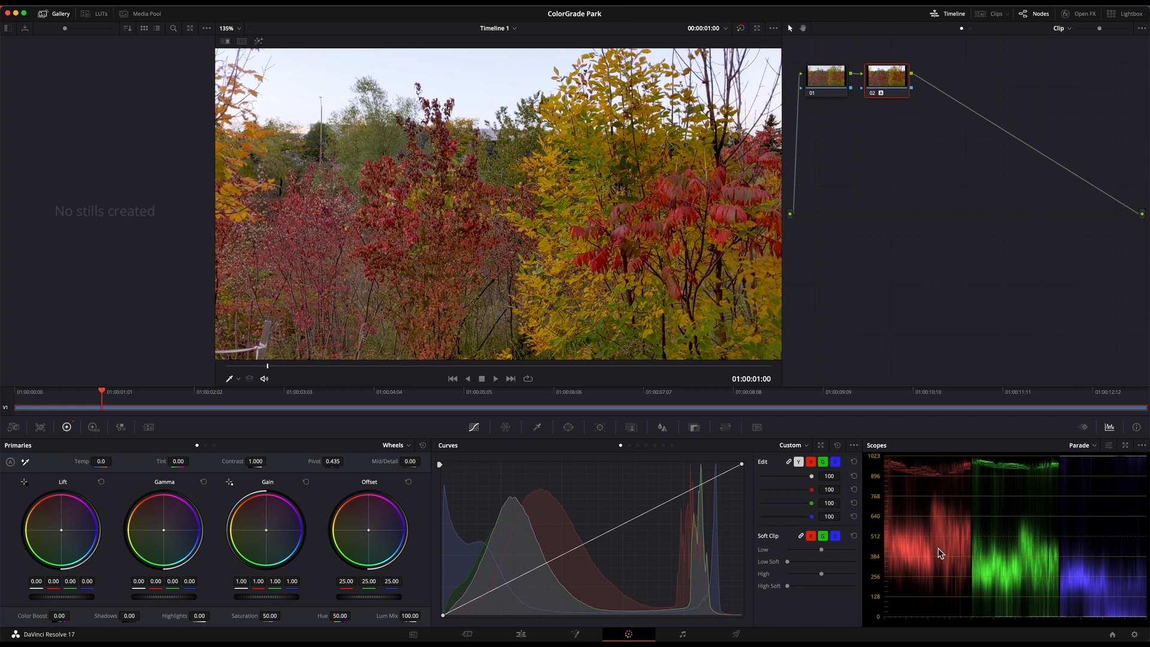
pyautogui.moveTo(1027, 542)
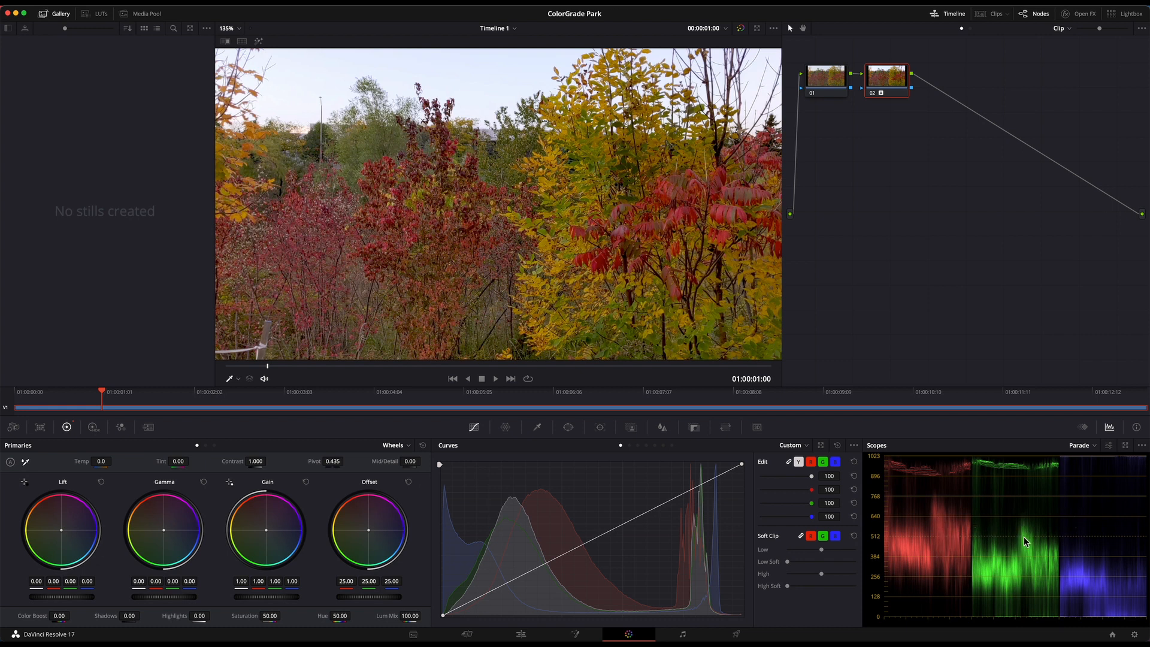
pyautogui.moveTo(1110, 577)
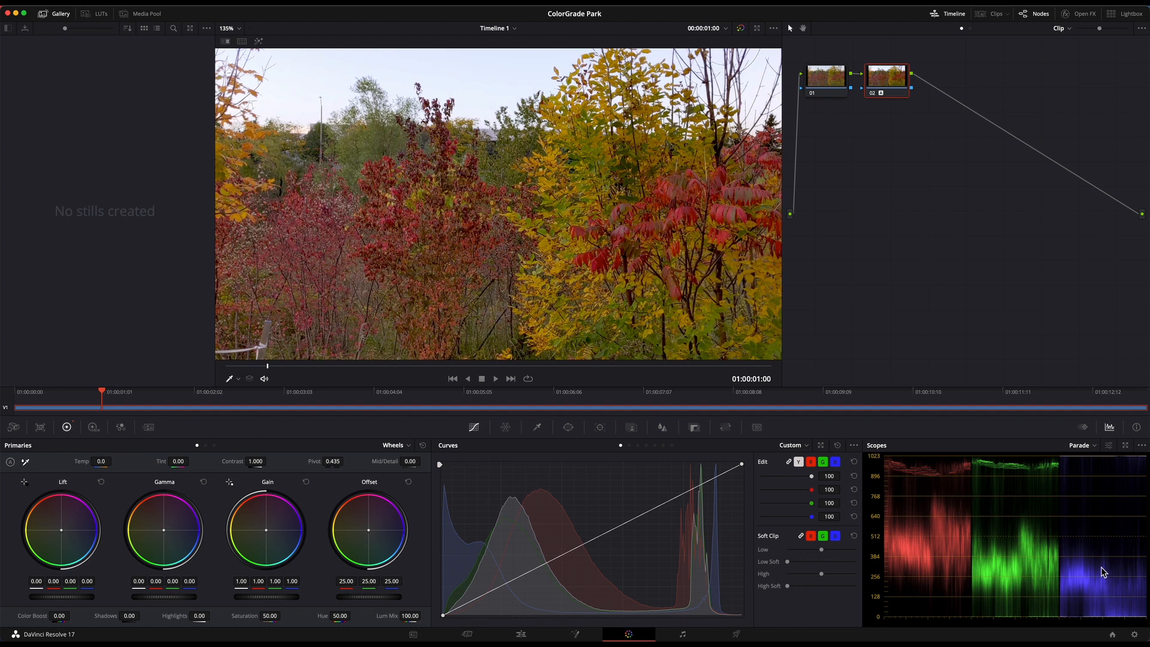
pyautogui.moveTo(1096, 528)
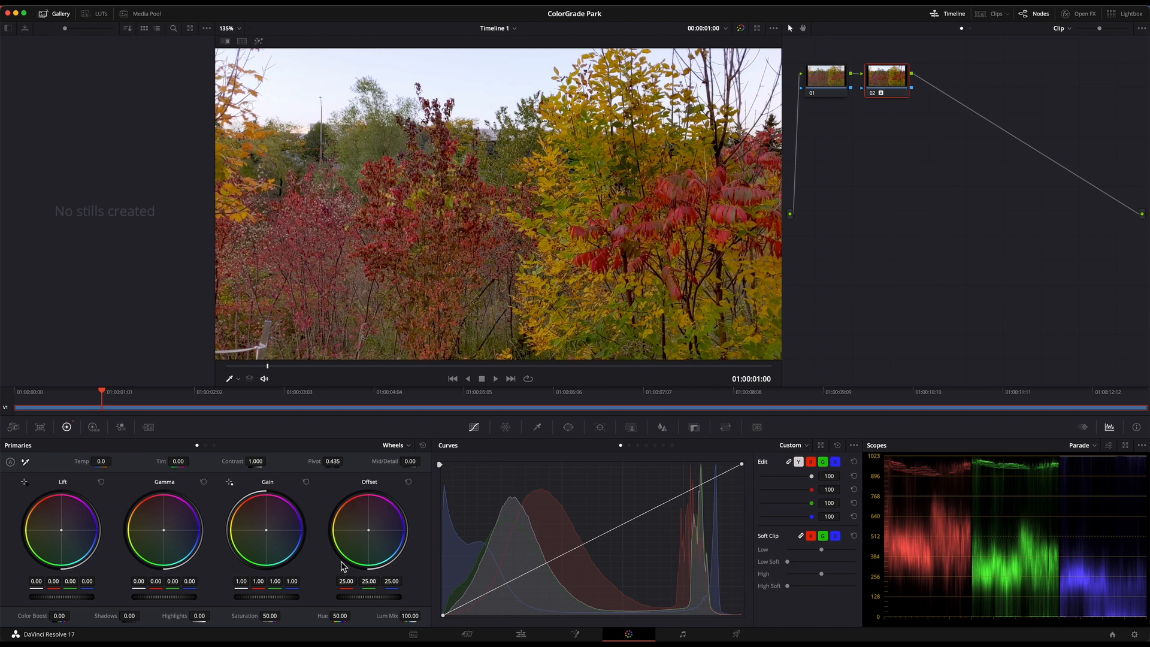
pyautogui.moveTo(1072, 537)
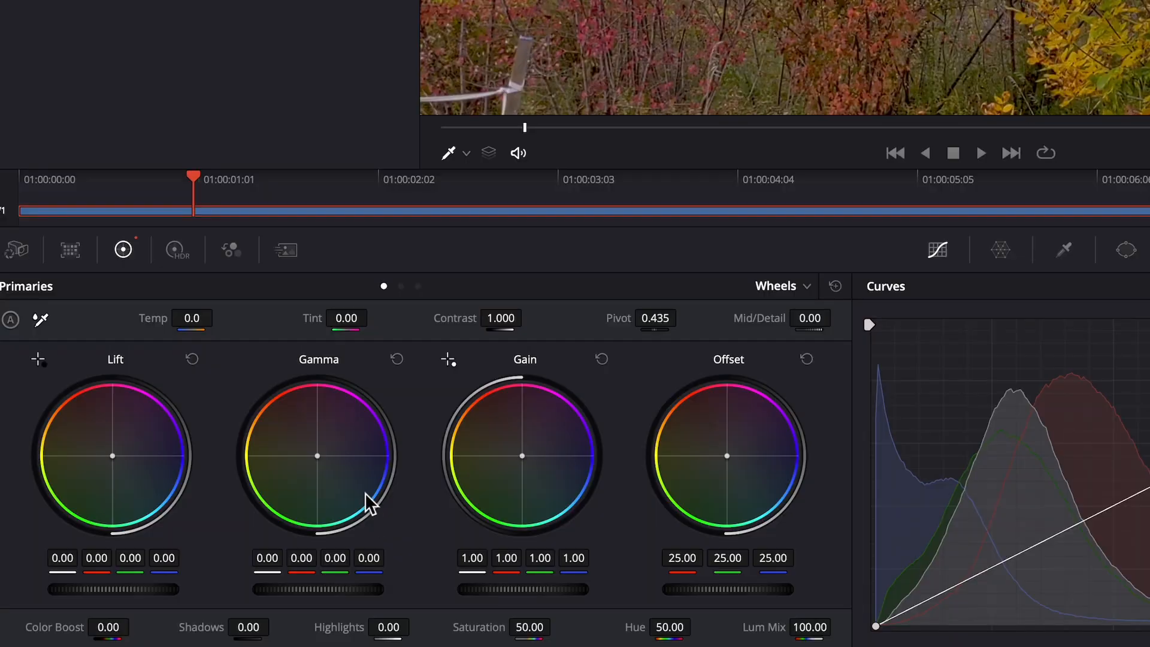
pyautogui.moveTo(391, 485)
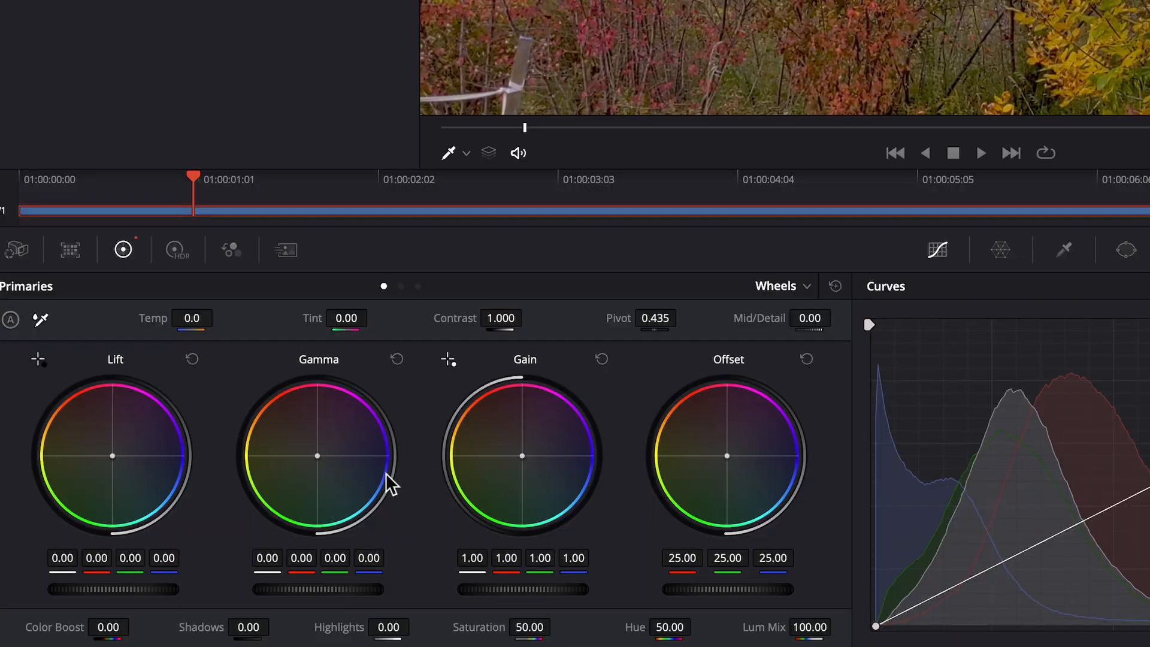
pyautogui.moveTo(381, 516)
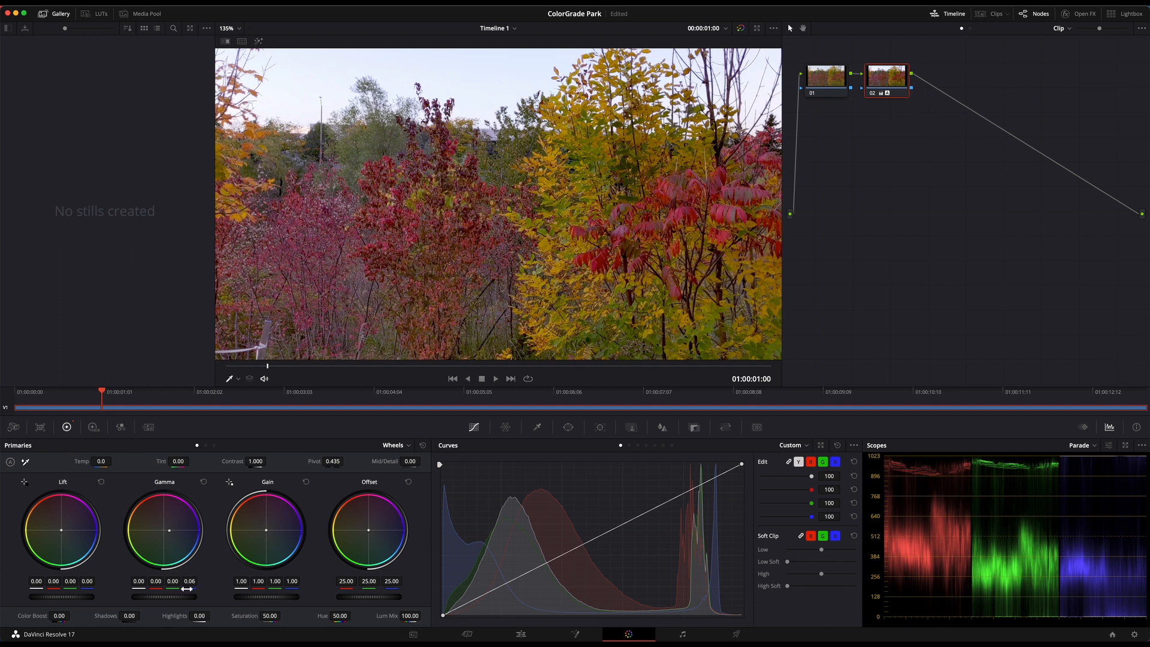
pyautogui.moveTo(345, 154)
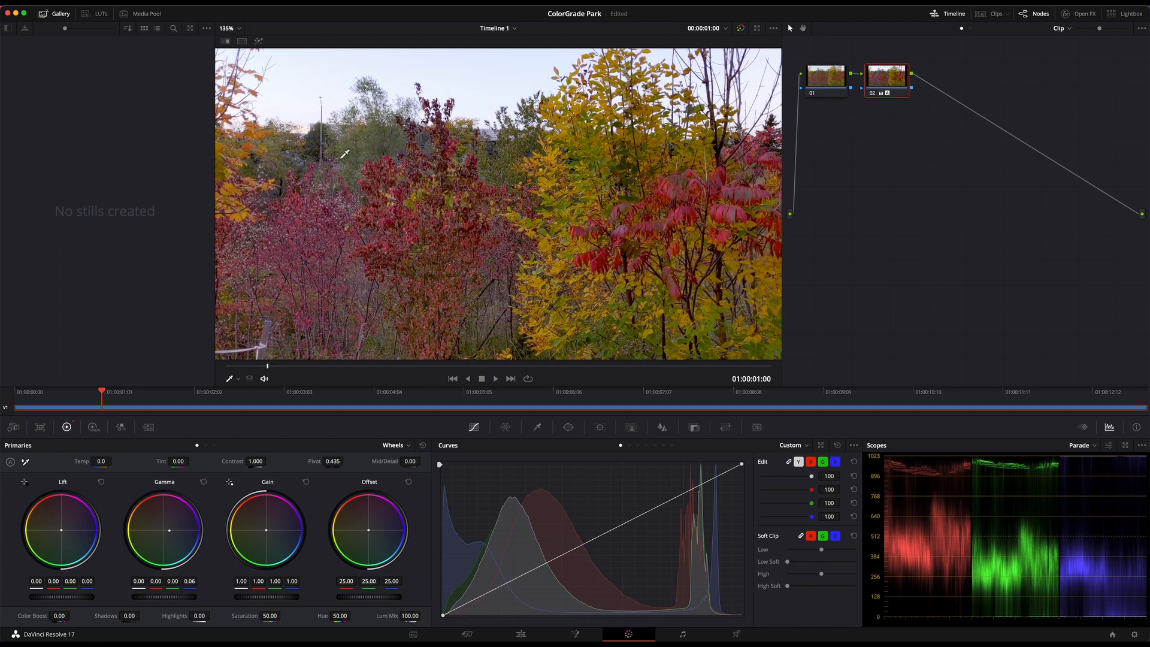
pyautogui.moveTo(253, 518)
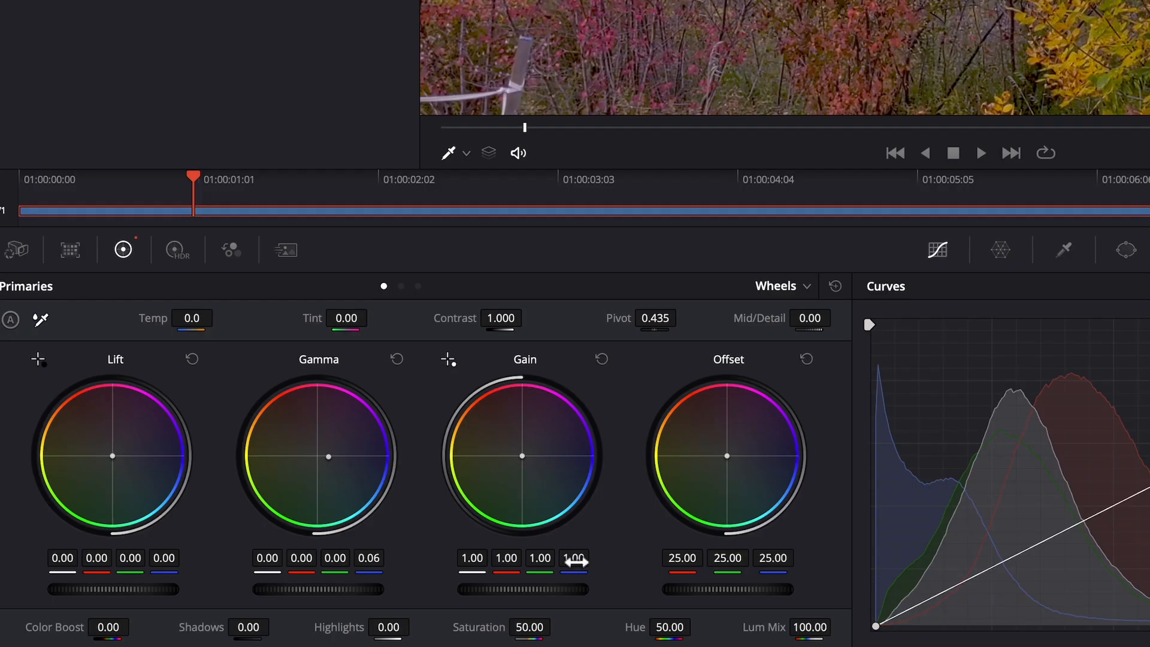
# Raise the second node's Gain blue value to 1.06.
pyautogui.moveTo(574, 557); pyautogui.dragTo(584, 557)
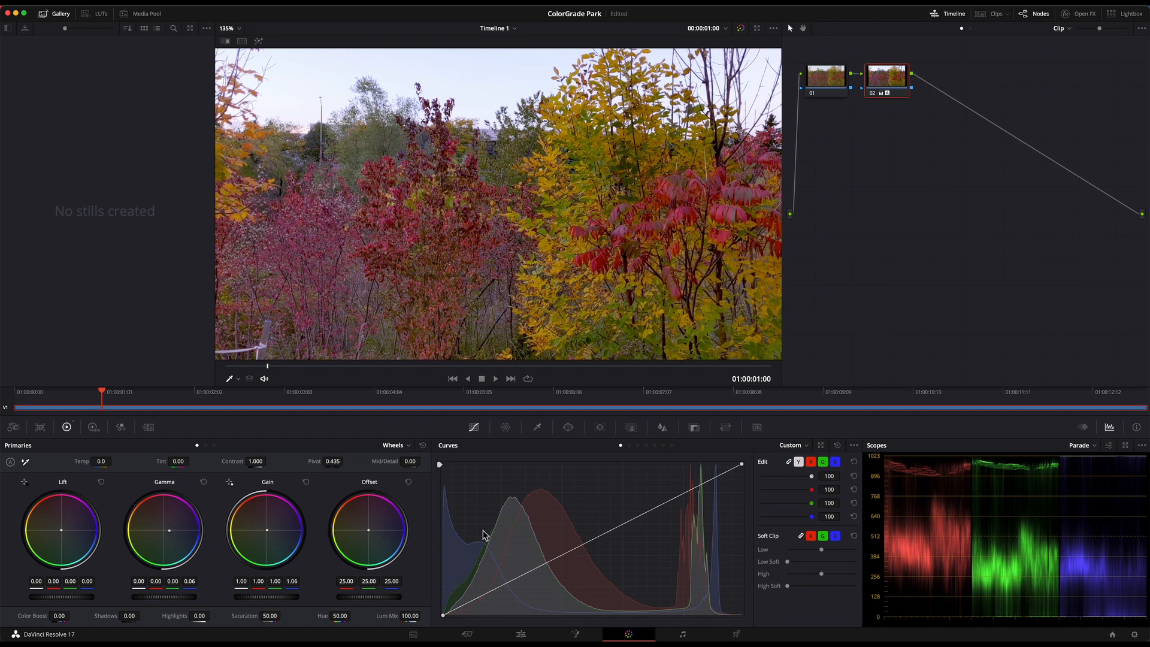
pyautogui.moveTo(932, 501)
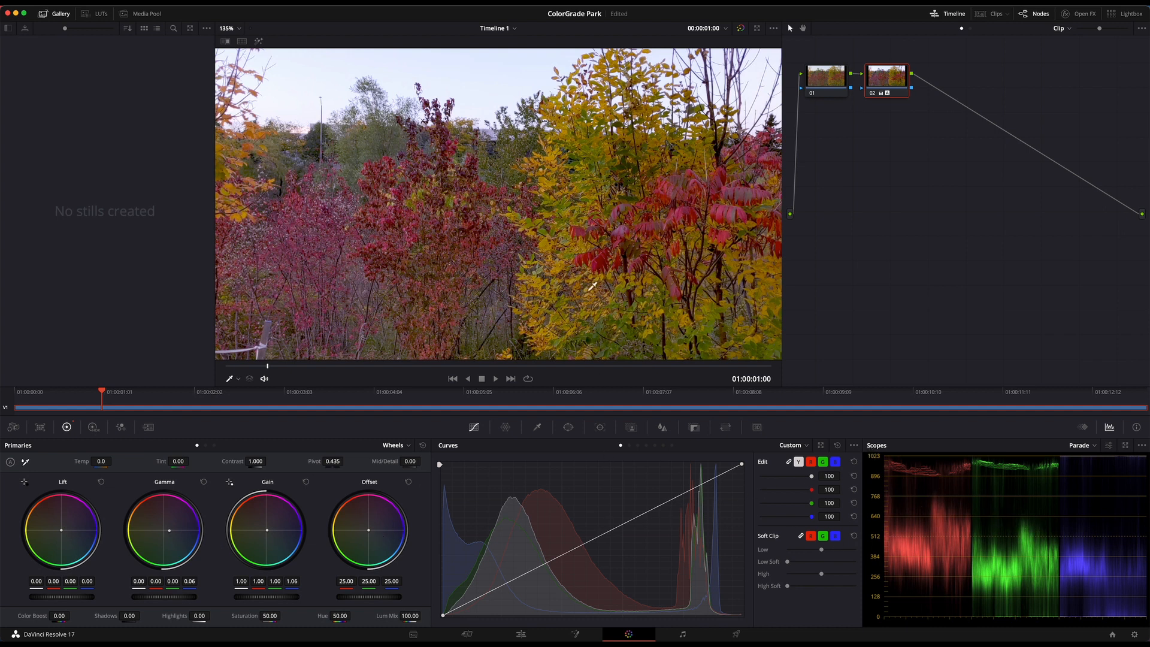
pyautogui.moveTo(422, 416)
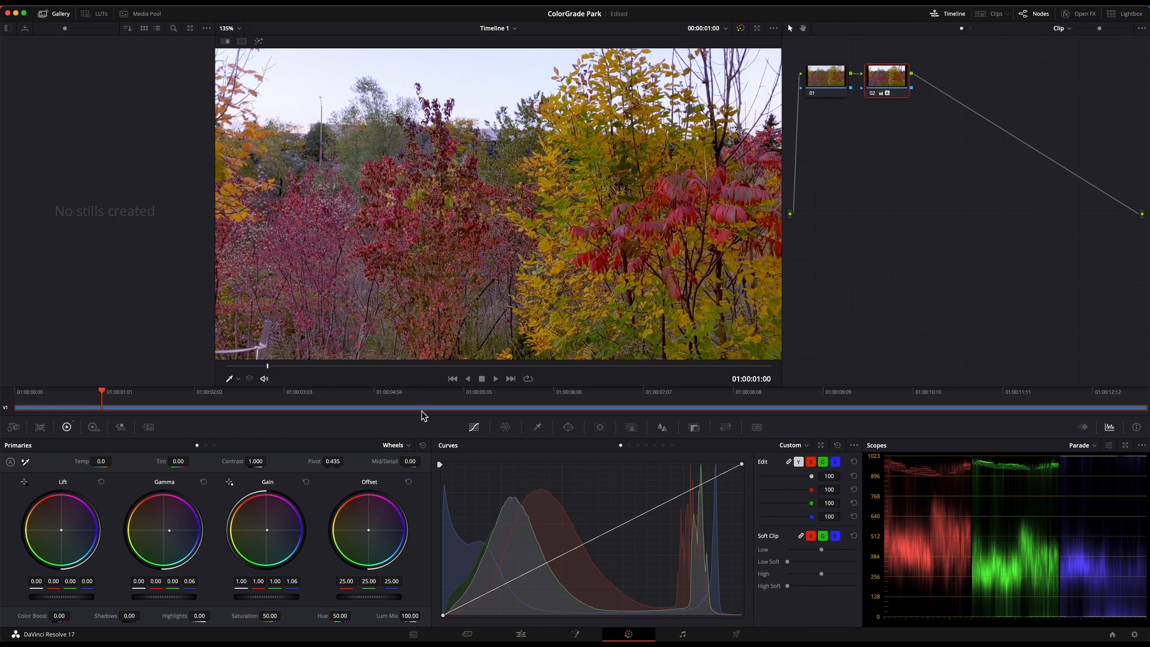
pyautogui.moveTo(183, 456)
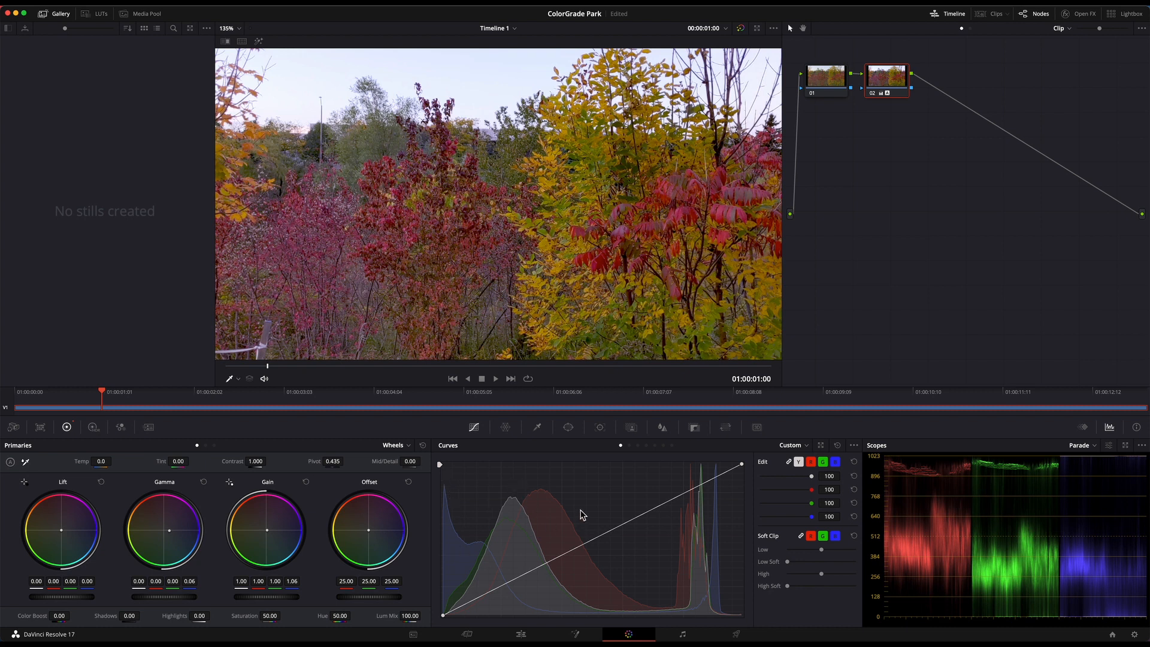
pyautogui.moveTo(497, 557)
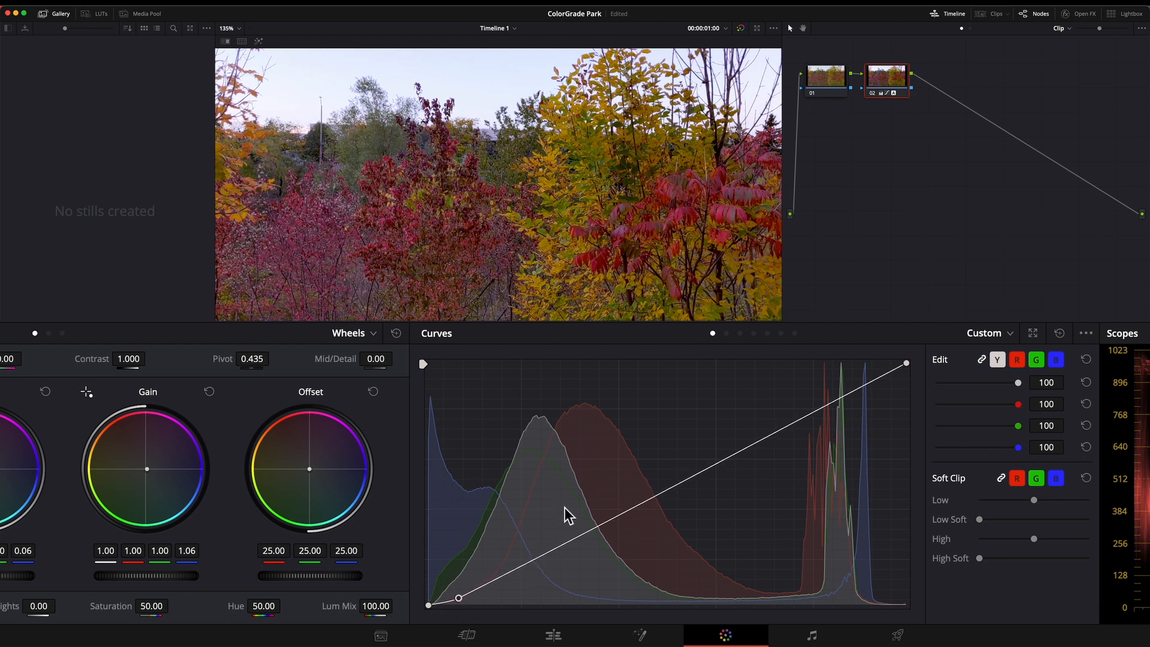
pyautogui.moveTo(723, 394)
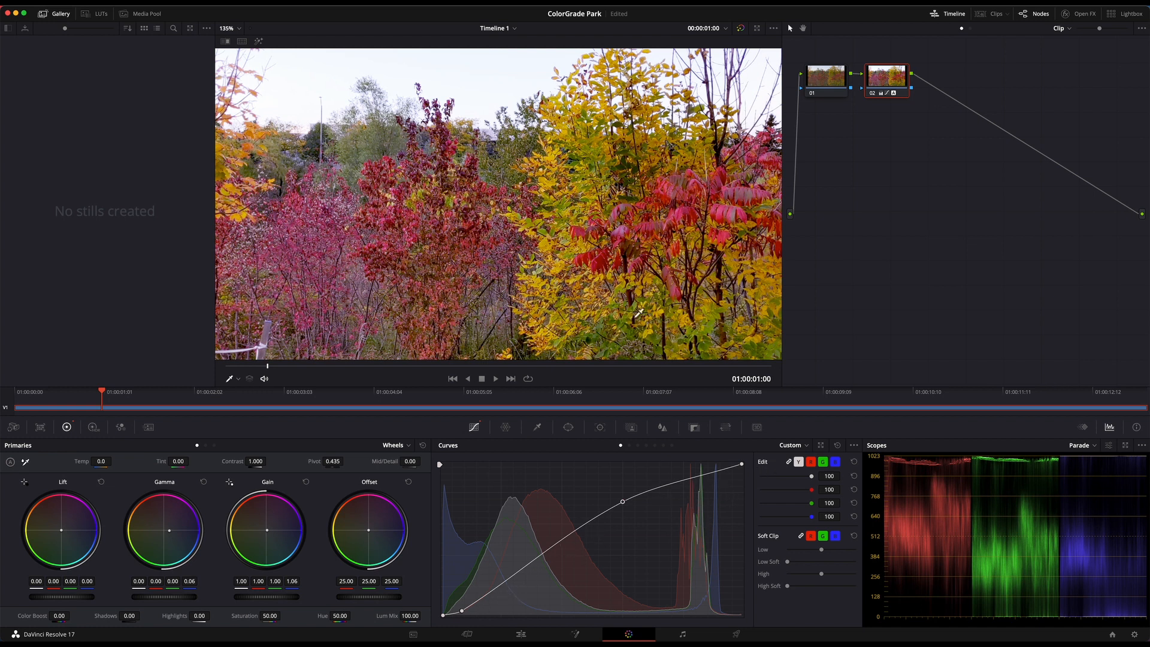
pyautogui.moveTo(443, 615)
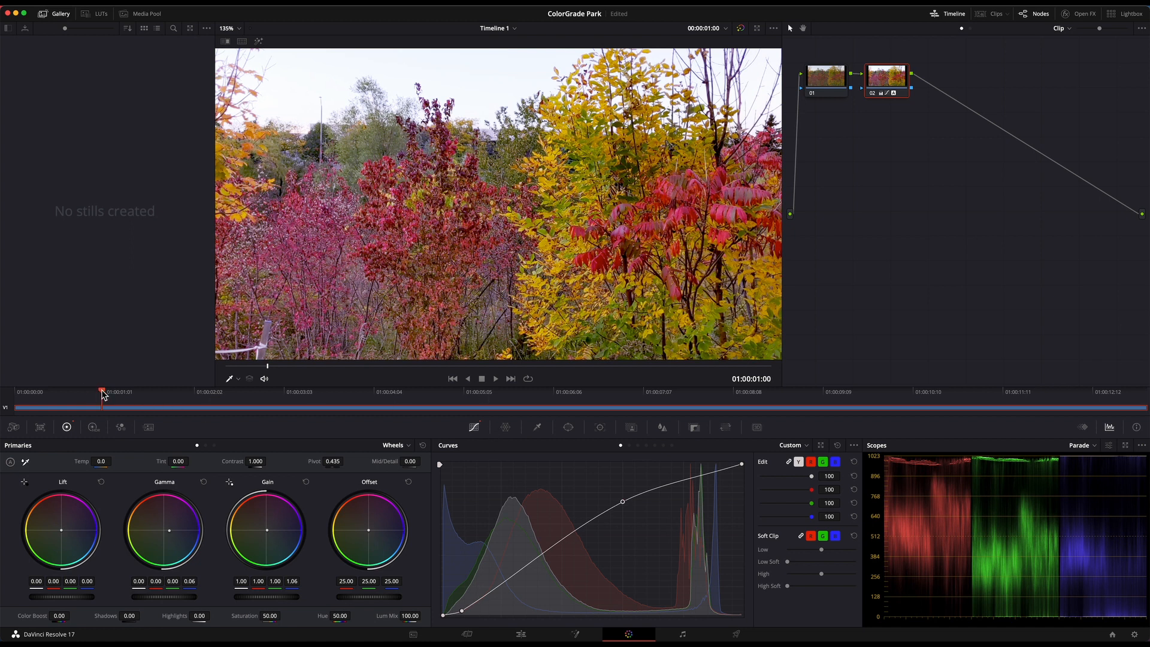
# Play the clip from its start to review the grade, pausing on a later shot.
pyautogui.moveTo(100, 391); pyautogui.dragTo(66, 391)
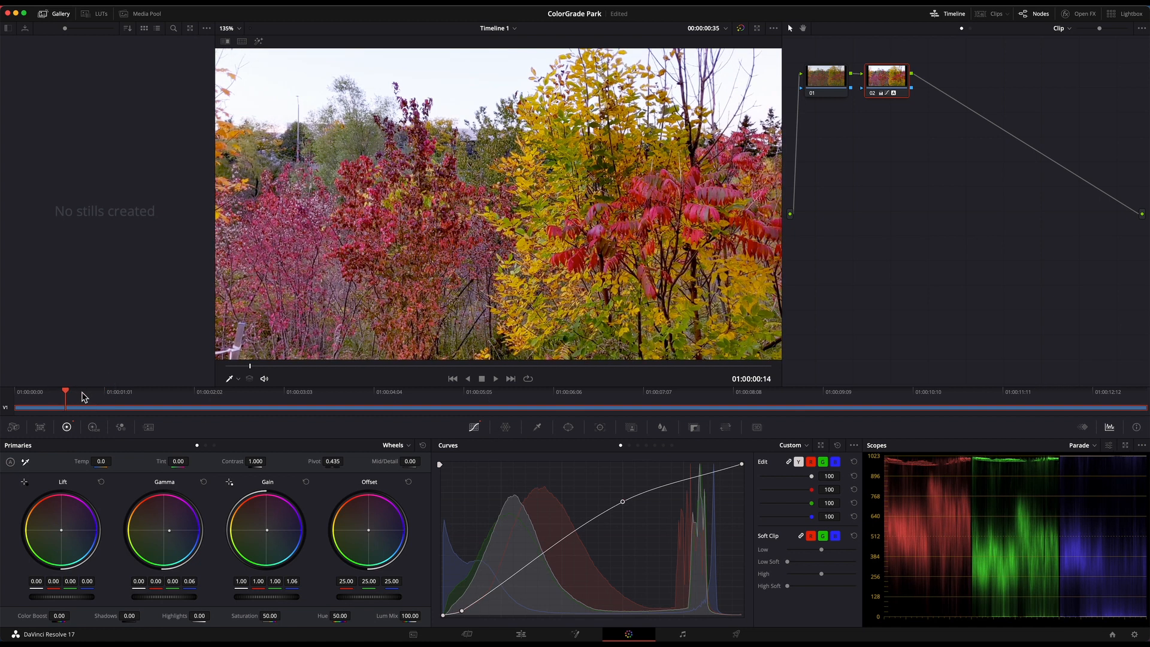
pyautogui.click(495, 379)
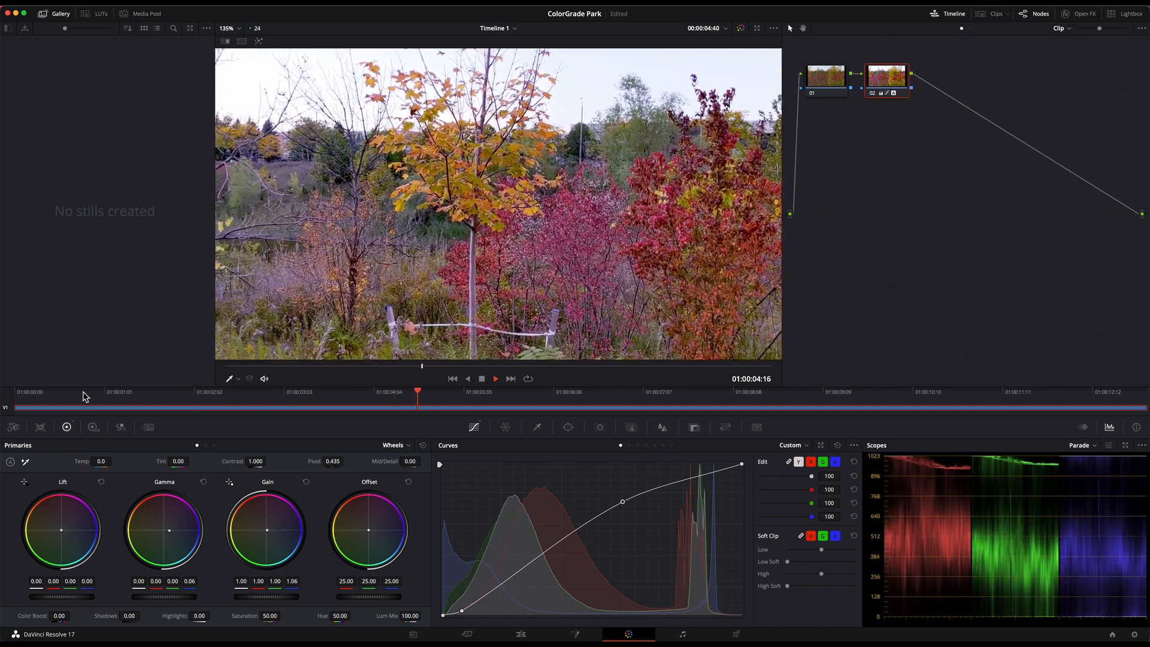
pyautogui.click(611, 392)
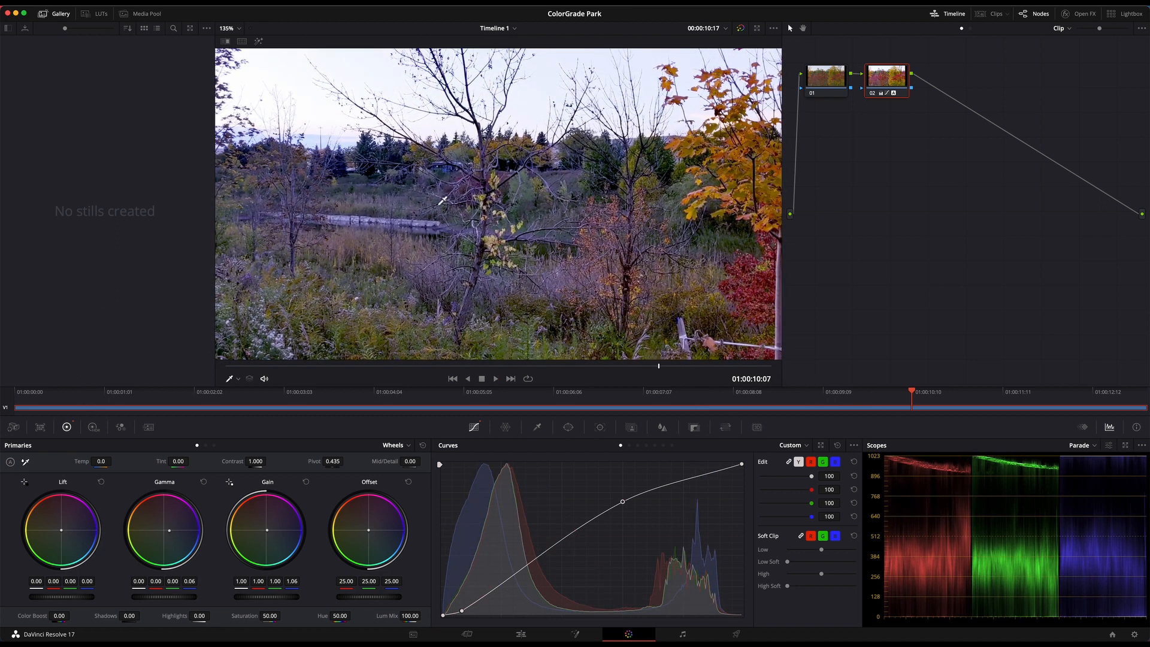
pyautogui.moveTo(316, 214)
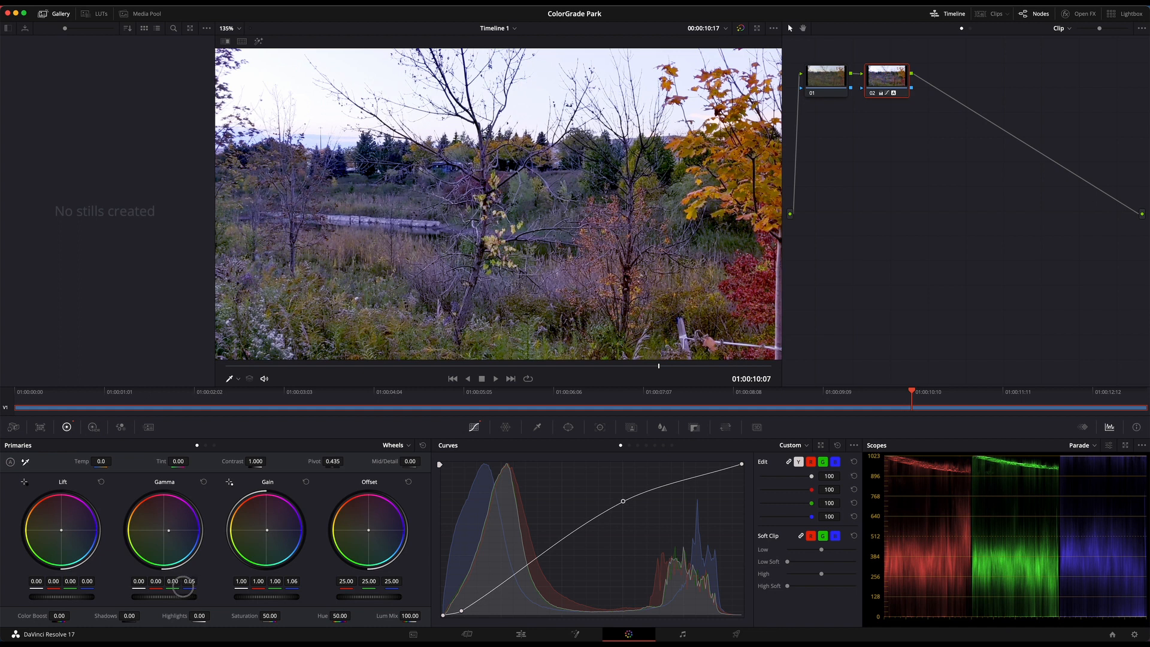
# Ease Gamma blue to 0.03, raise Gain blue to 1.08 and nudge Contrast up to 1.018.
pyautogui.moveTo(188, 582); pyautogui.dragTo(195, 582)
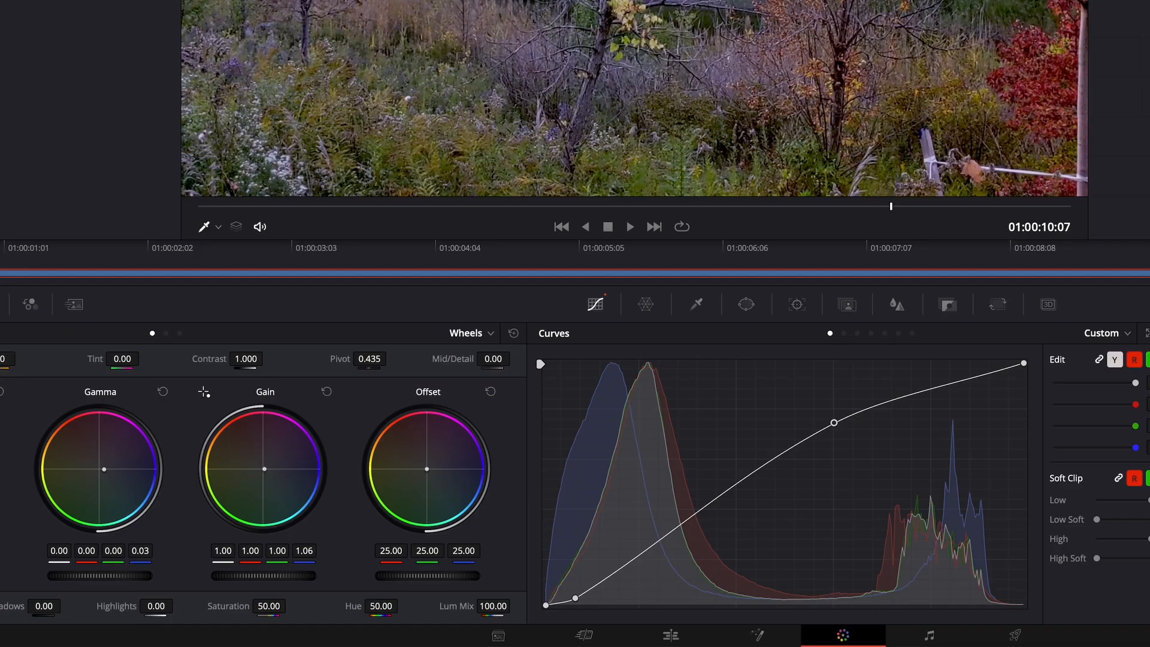
pyautogui.moveTo(262, 469); pyautogui.dragTo(275, 469)
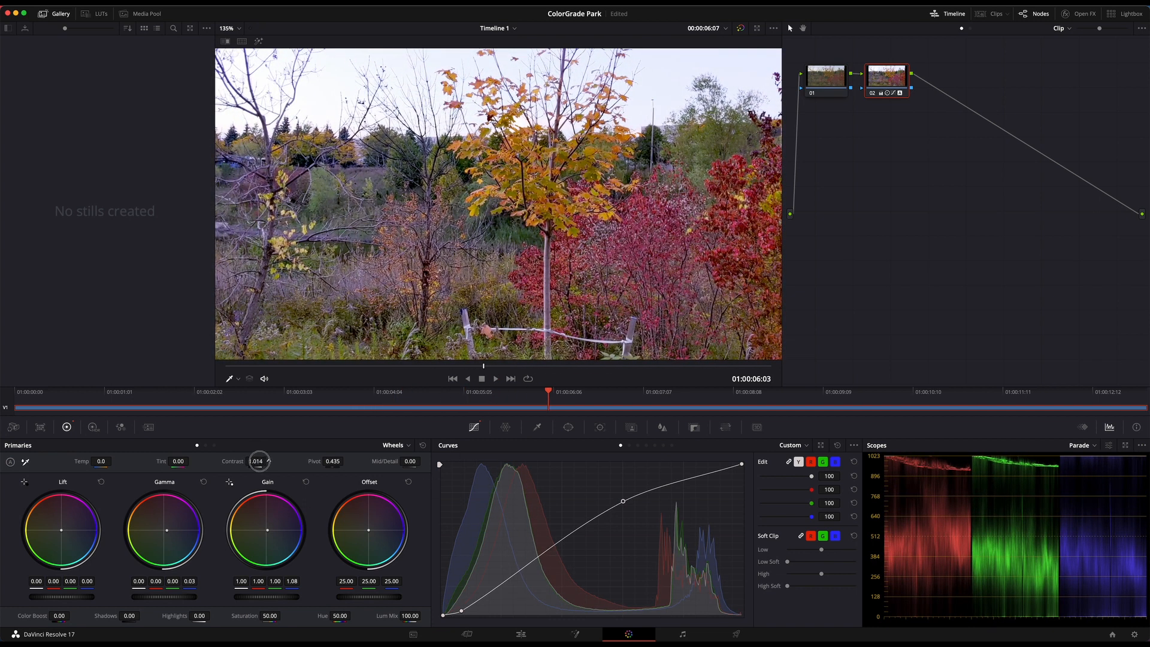
pyautogui.moveTo(259, 460); pyautogui.dragTo(261, 455)
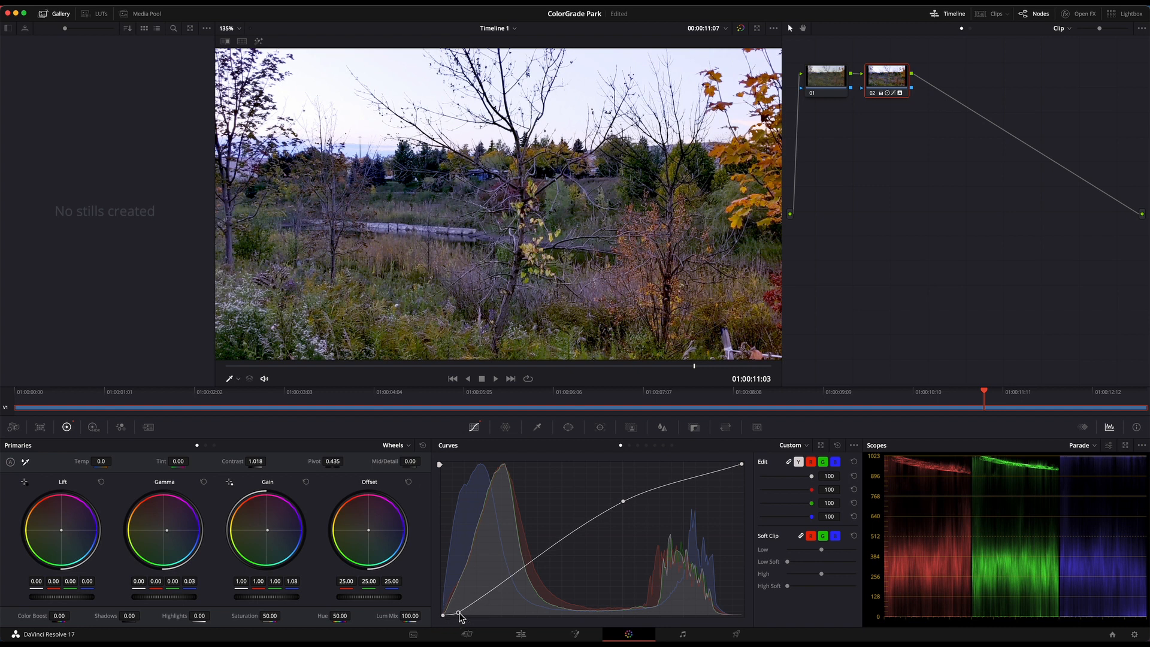
pyautogui.moveTo(427, 580)
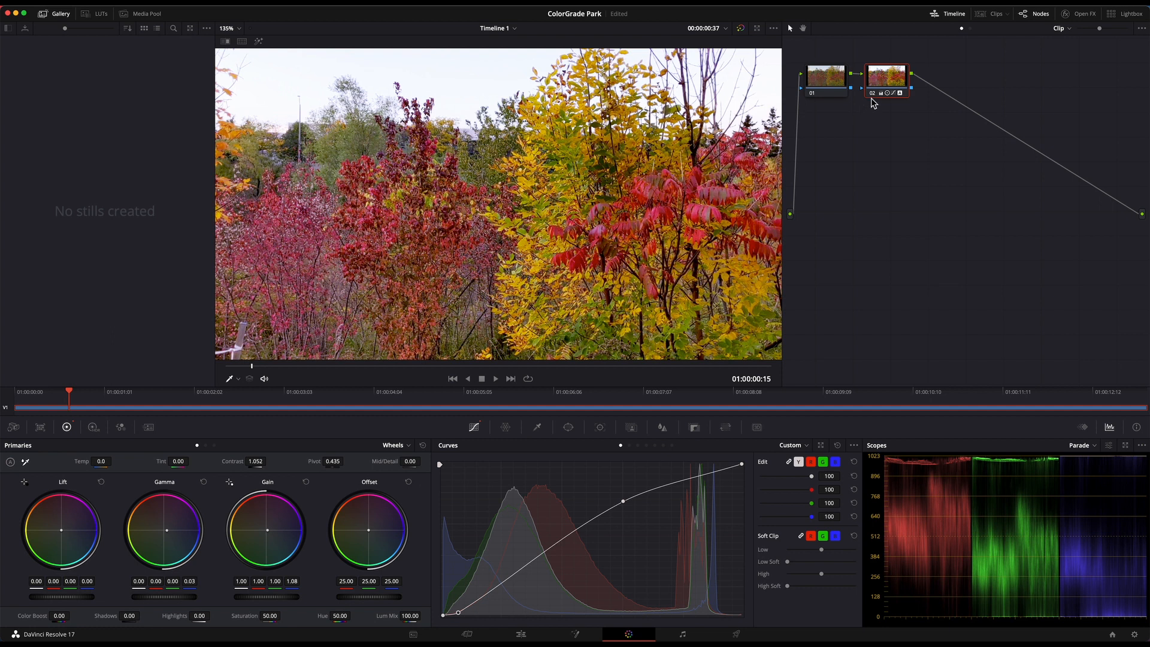
# Toggle node 02's grade off and back on to compare the clip with and without it.
pyautogui.click(873, 94)
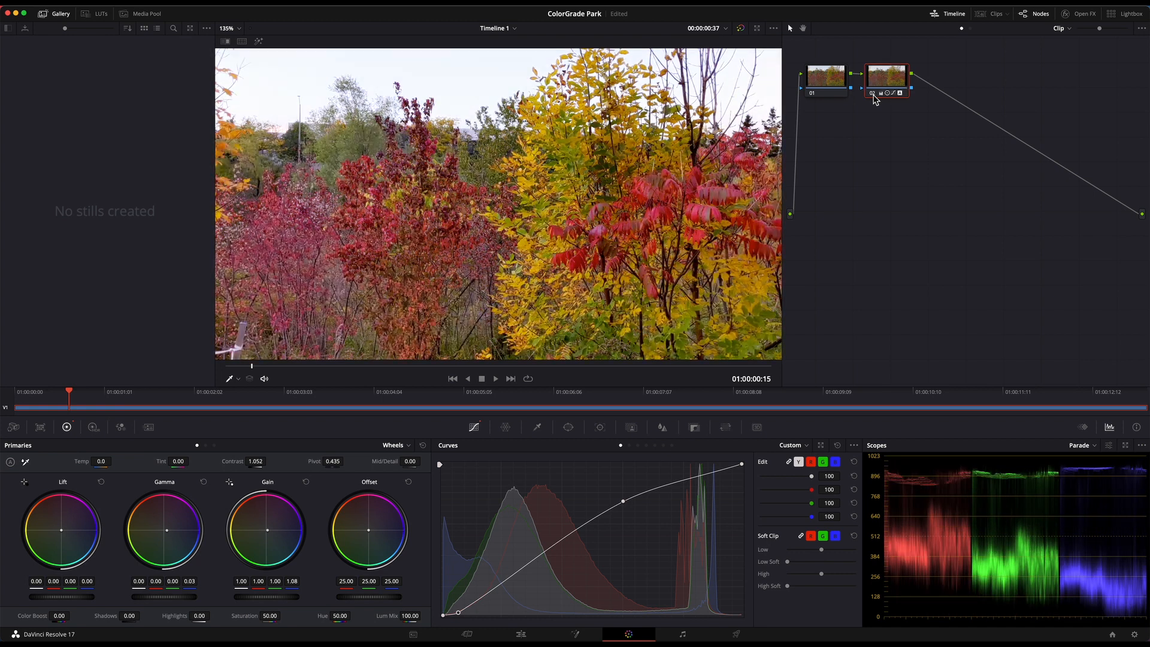
pyautogui.click(520, 634)
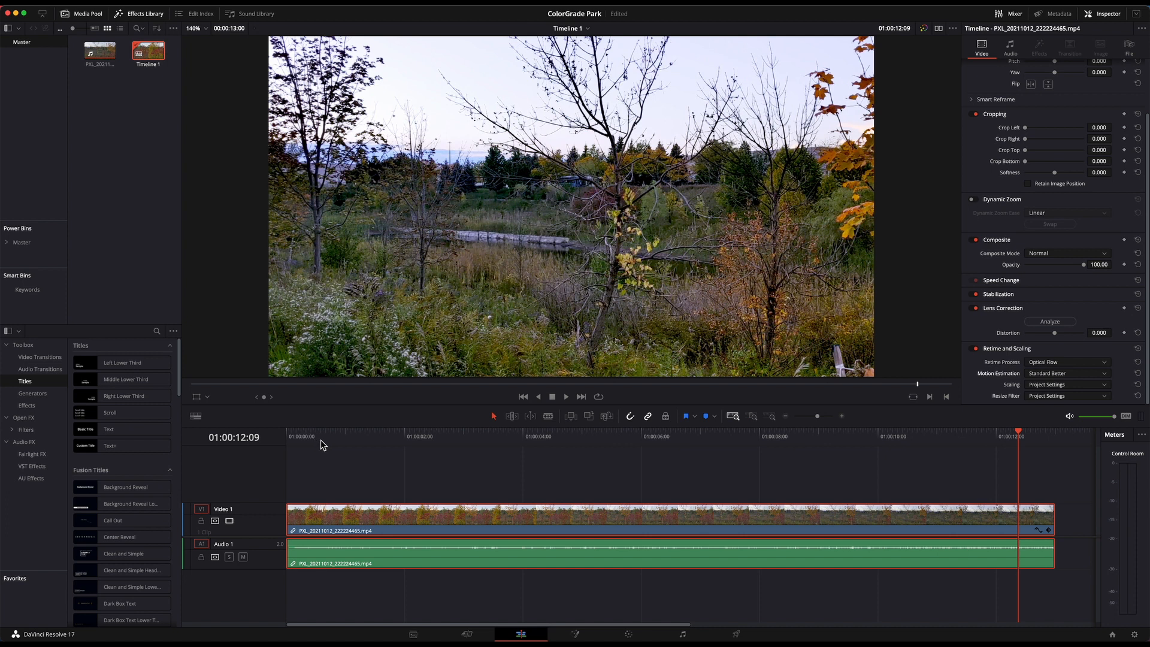